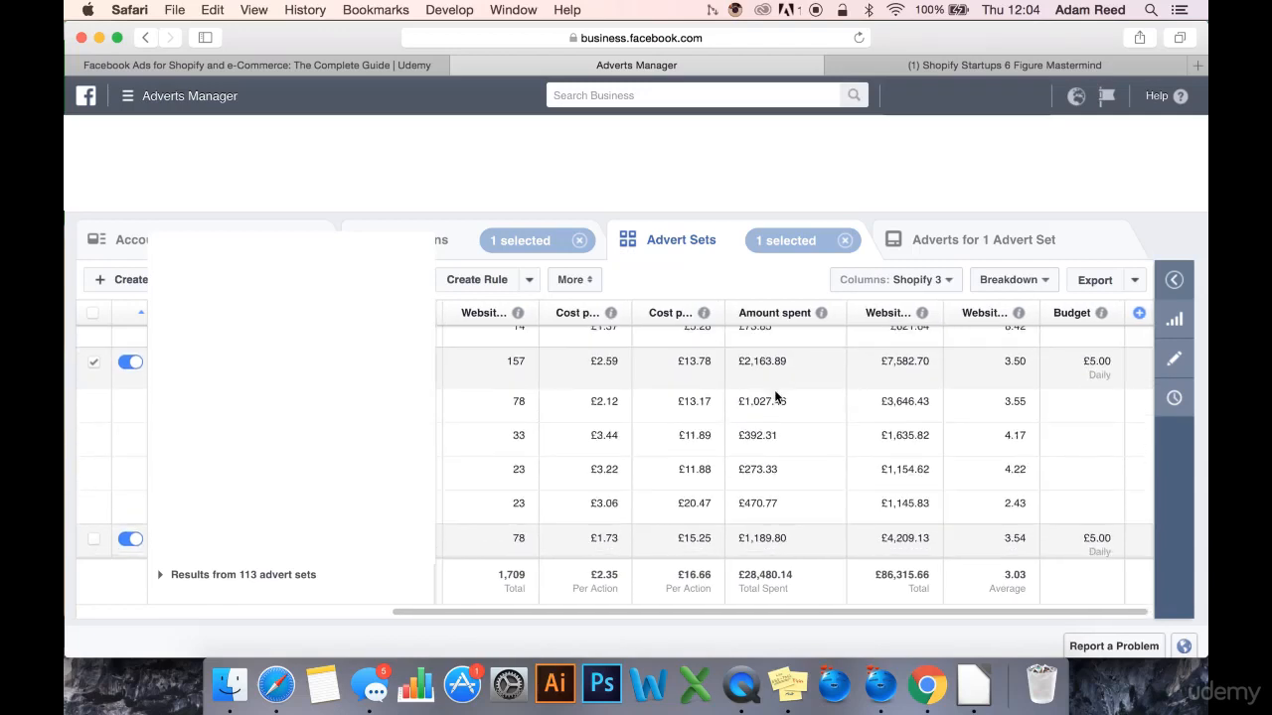
{"action": "mouse_move", "coordinate": [765, 417]}
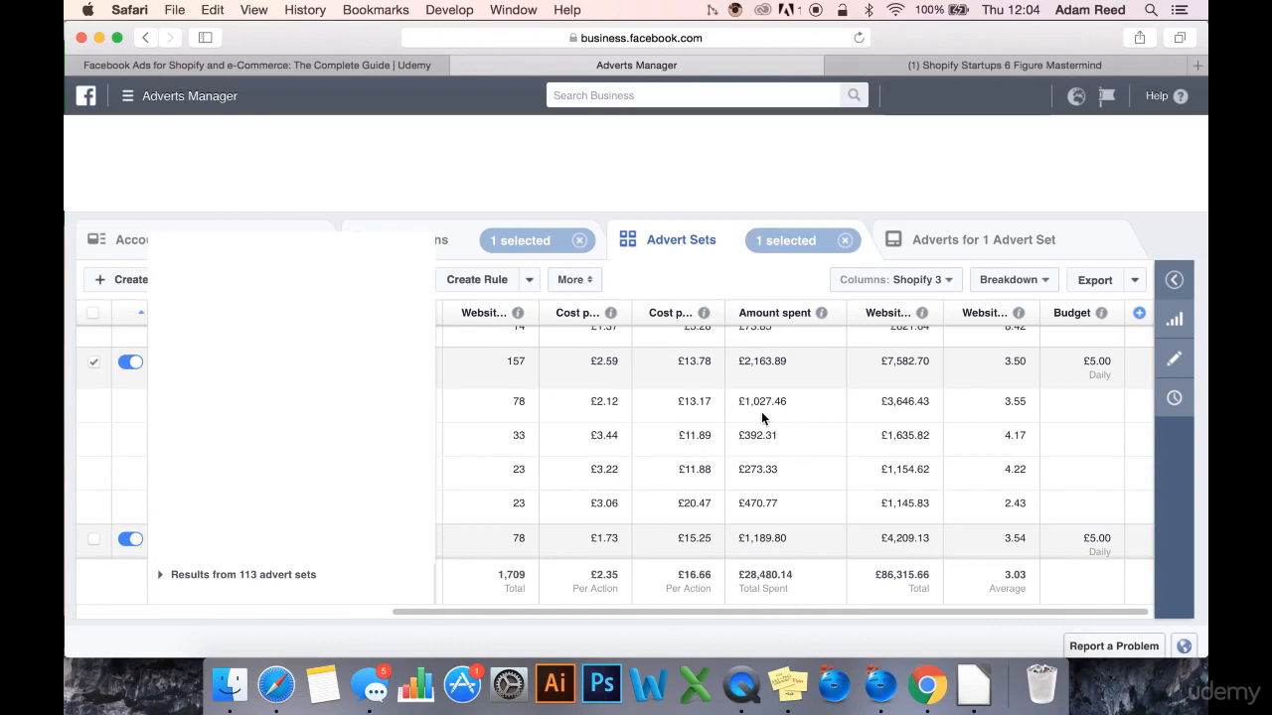
{"action": "mouse_move", "coordinate": [999, 385]}
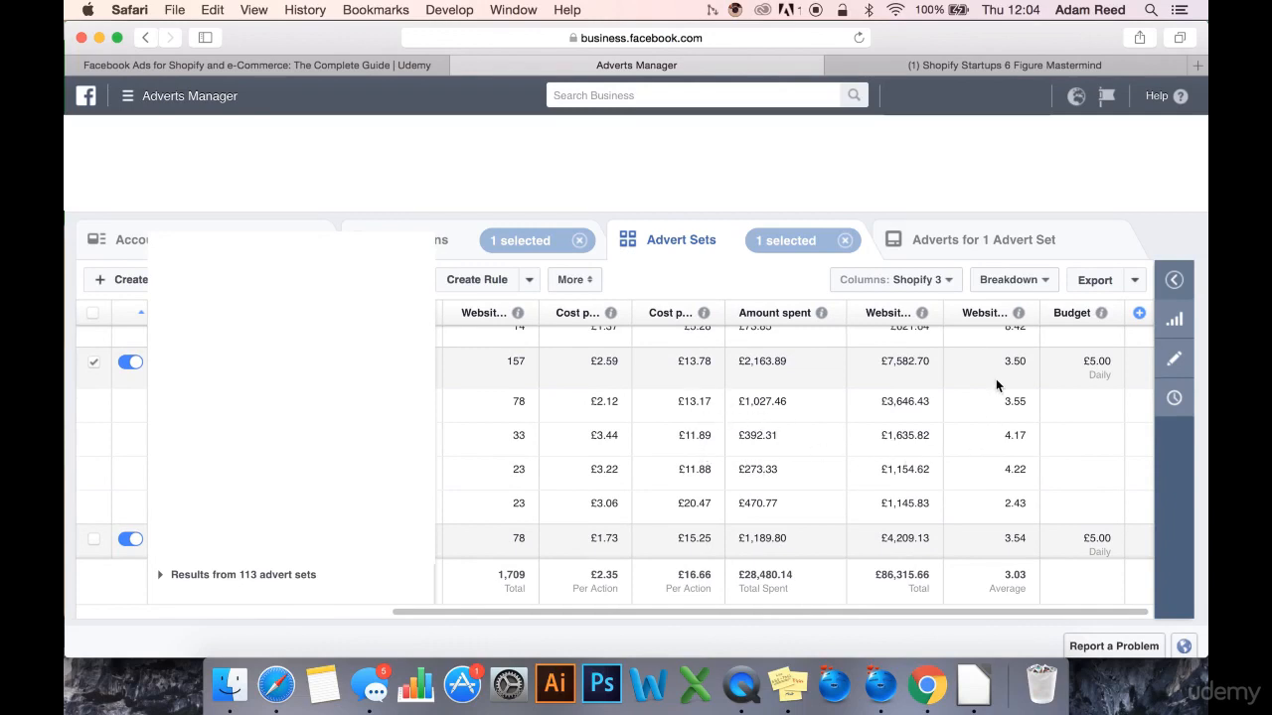
Review the Locations list showing United States and the individual US states without editing
{"action": "left_click", "coordinate": [1010, 279]}
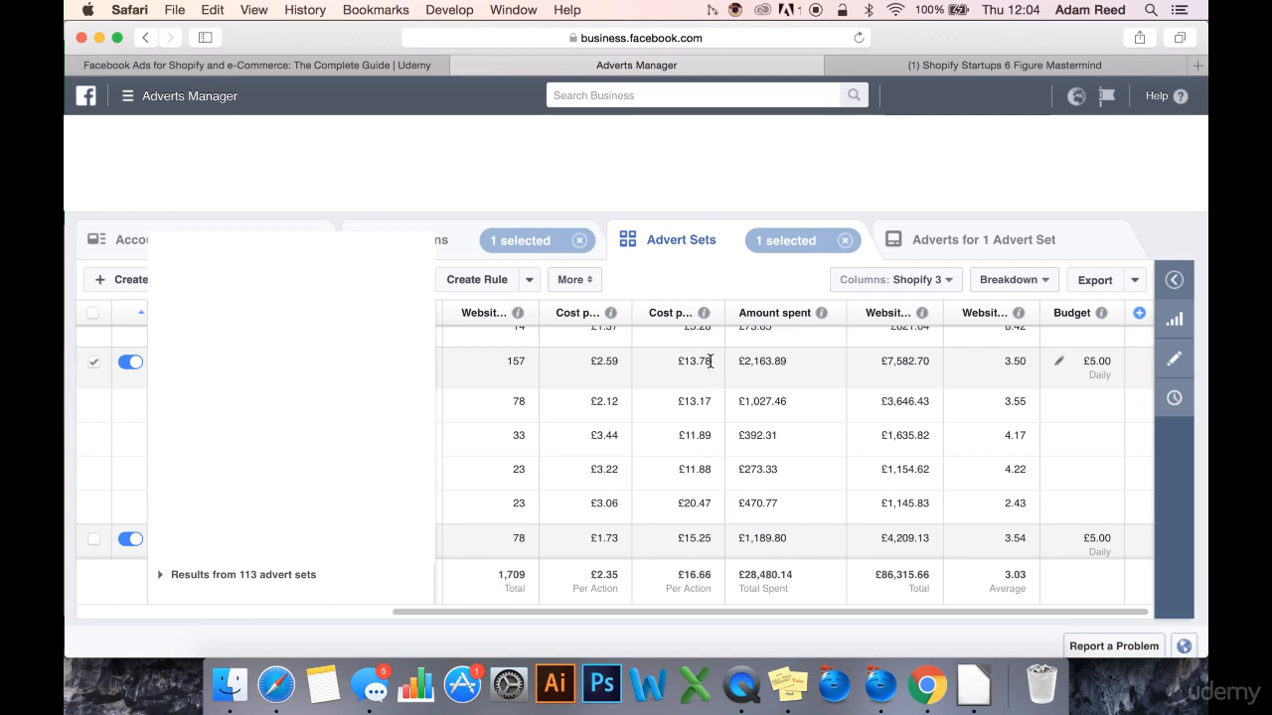
{"action": "double_click", "coordinate": [695, 360]}
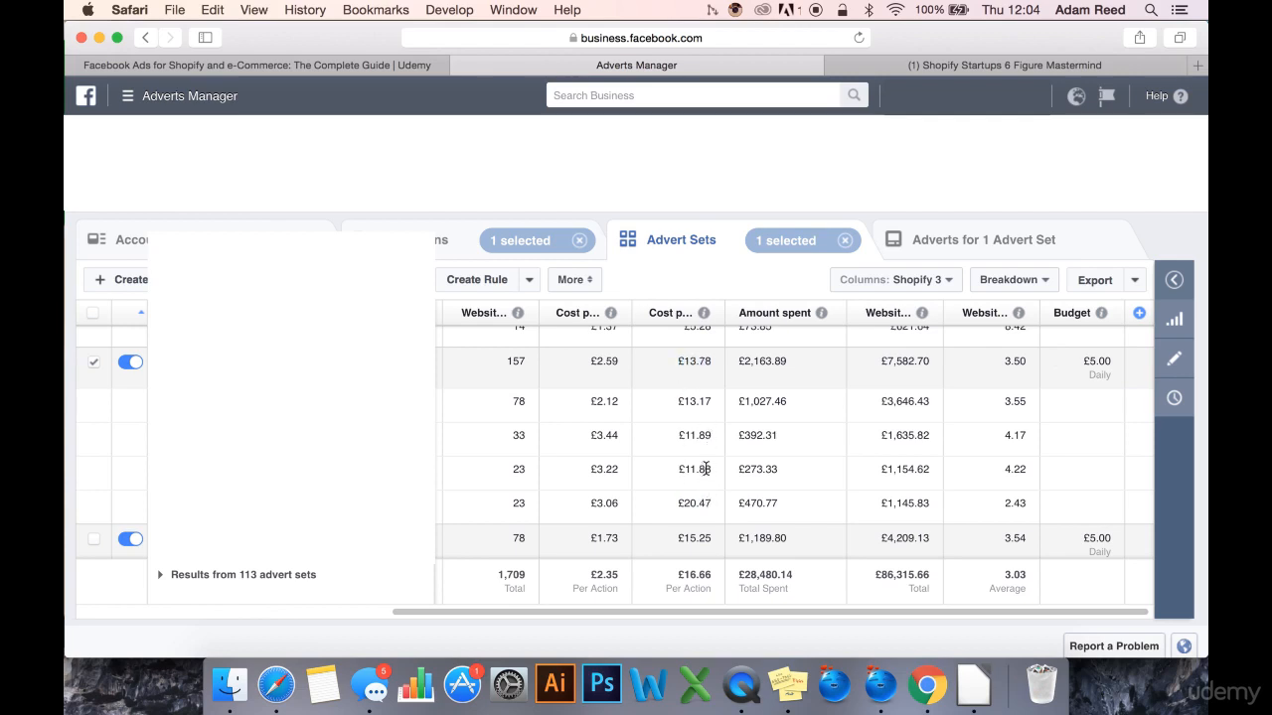
{"action": "mouse_move", "coordinate": [721, 488]}
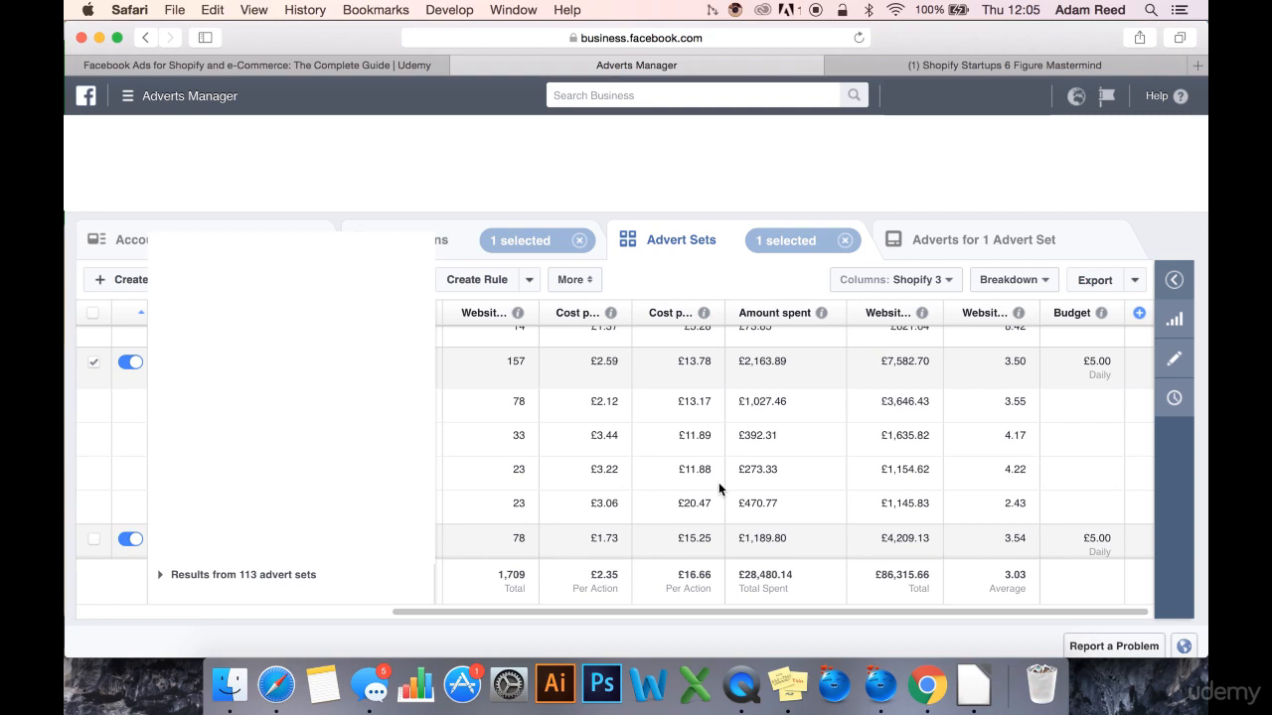
{"action": "mouse_move", "coordinate": [707, 504]}
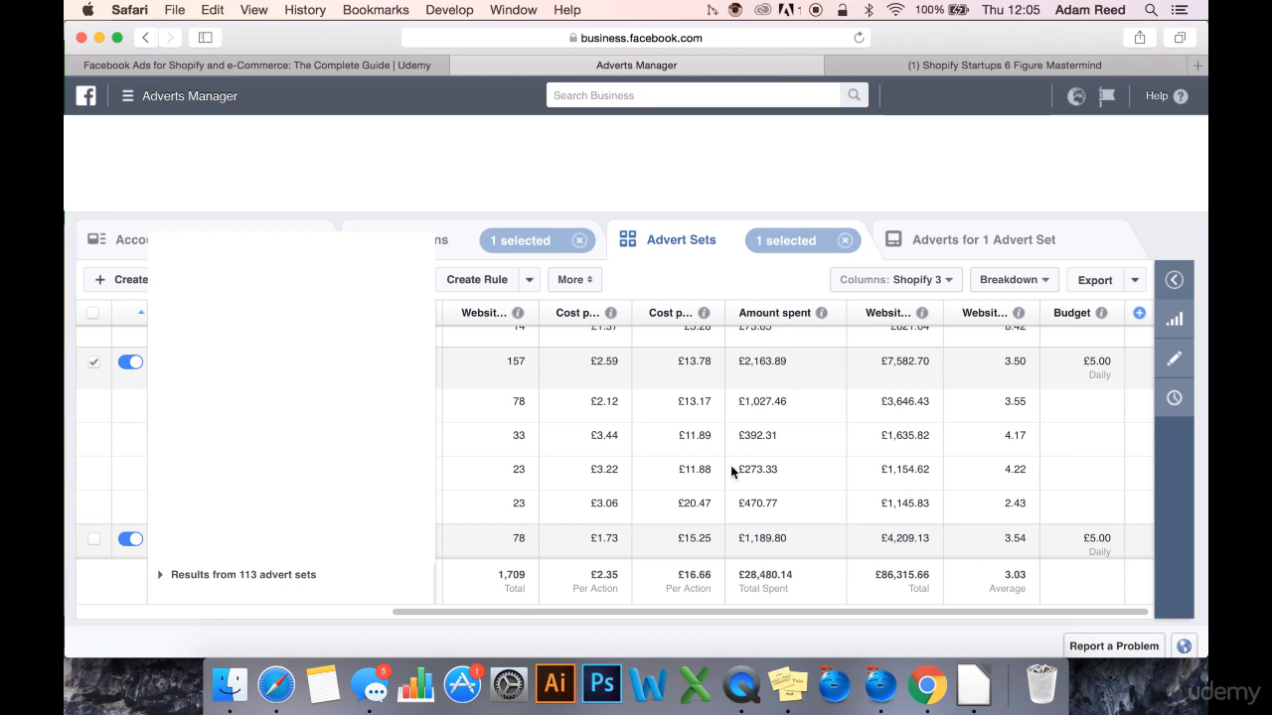
{"action": "mouse_move", "coordinate": [706, 485]}
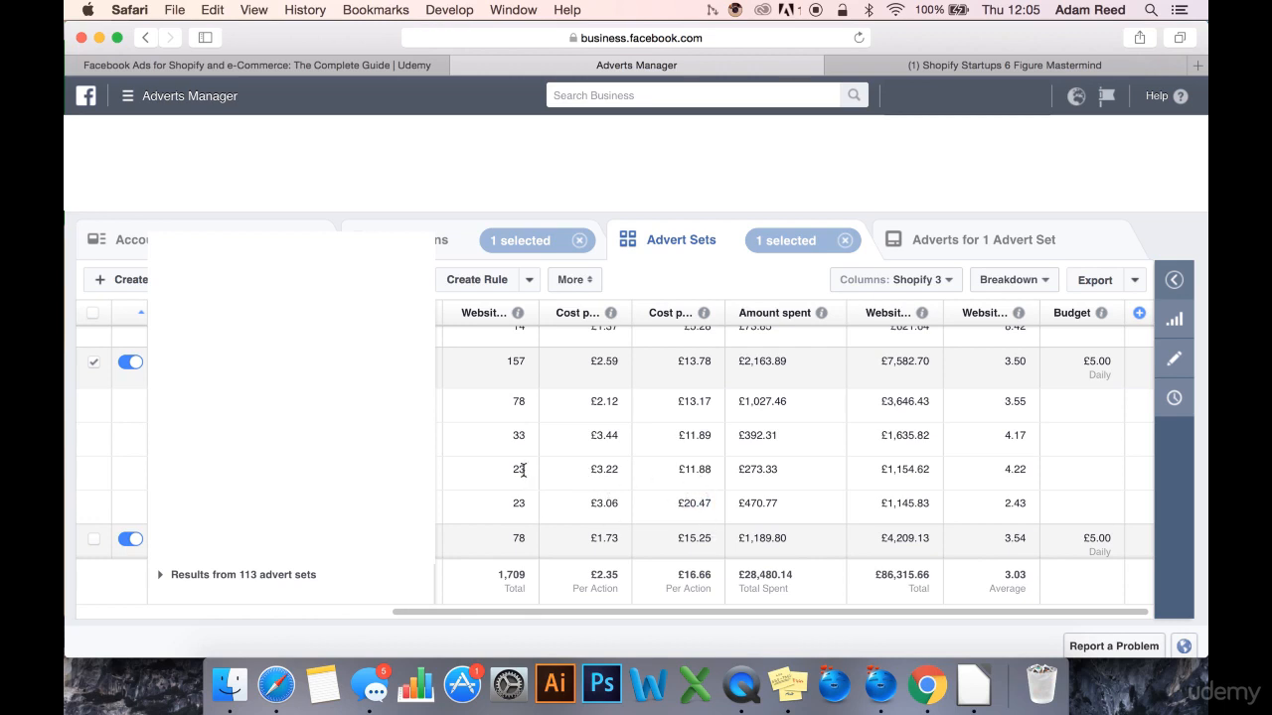
{"action": "mouse_move", "coordinate": [765, 517]}
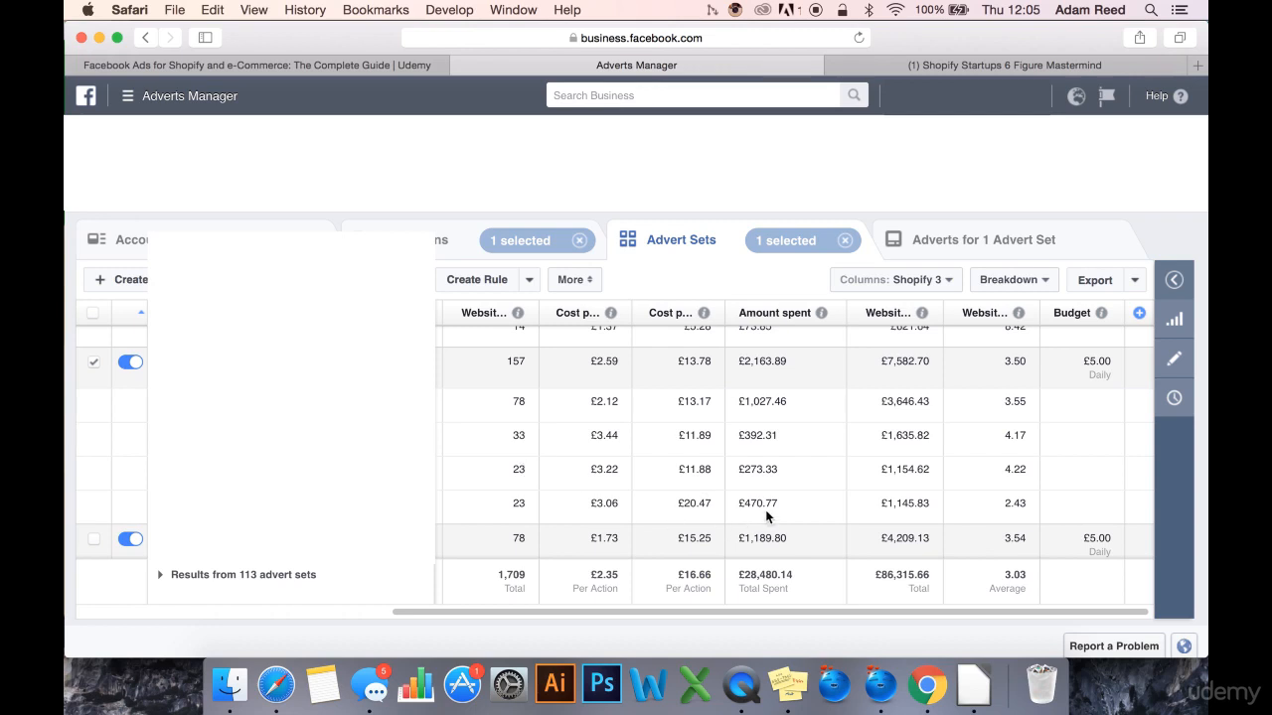
{"action": "mouse_move", "coordinate": [712, 473]}
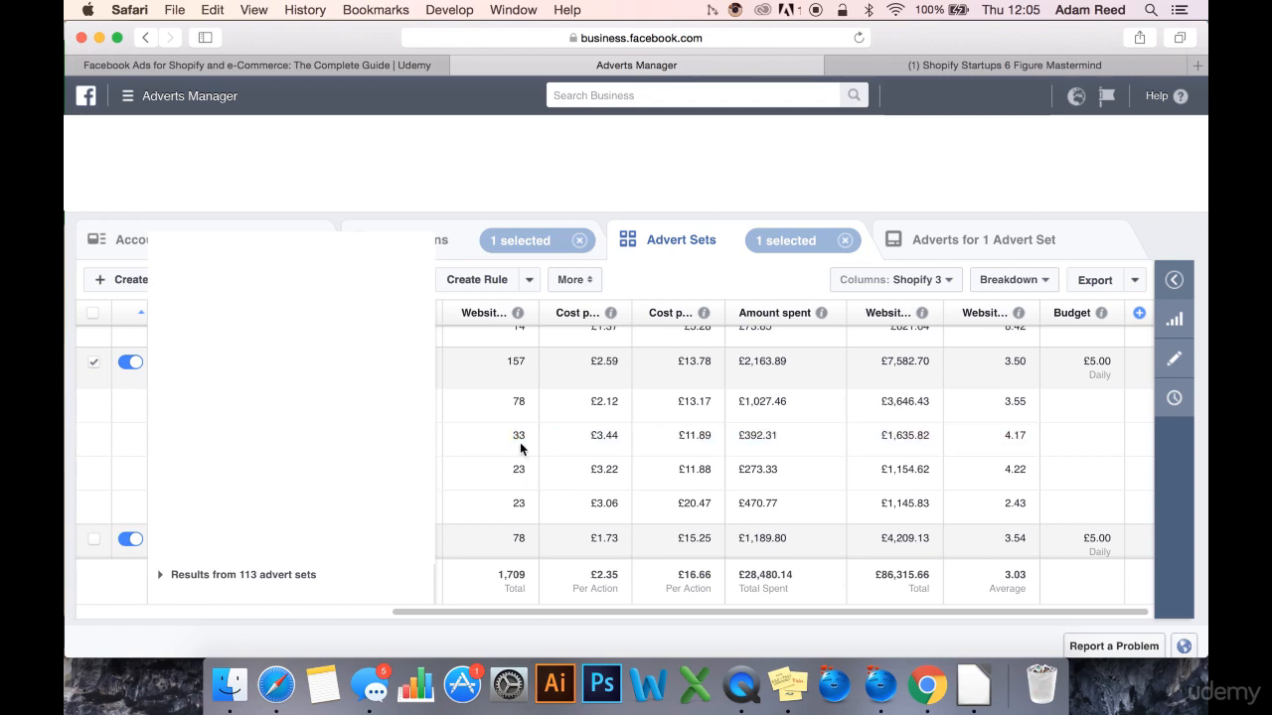
{"action": "mouse_move", "coordinate": [790, 512]}
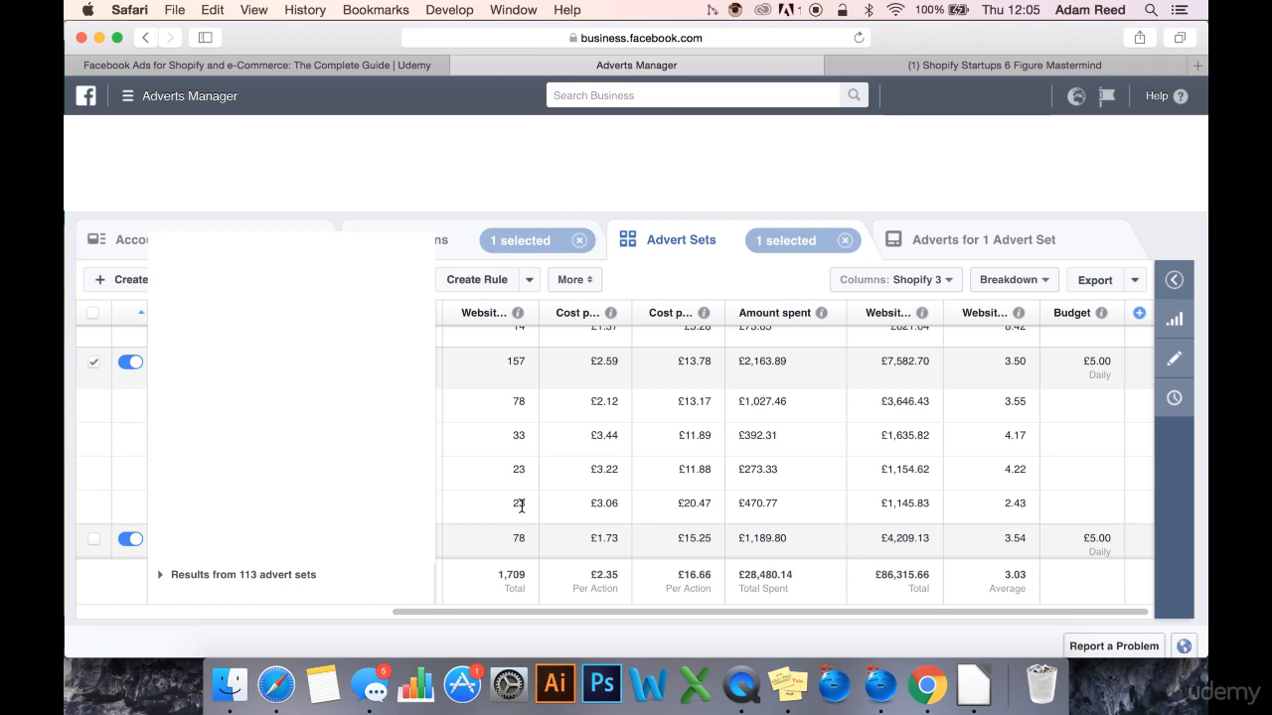
{"action": "mouse_move", "coordinate": [535, 451]}
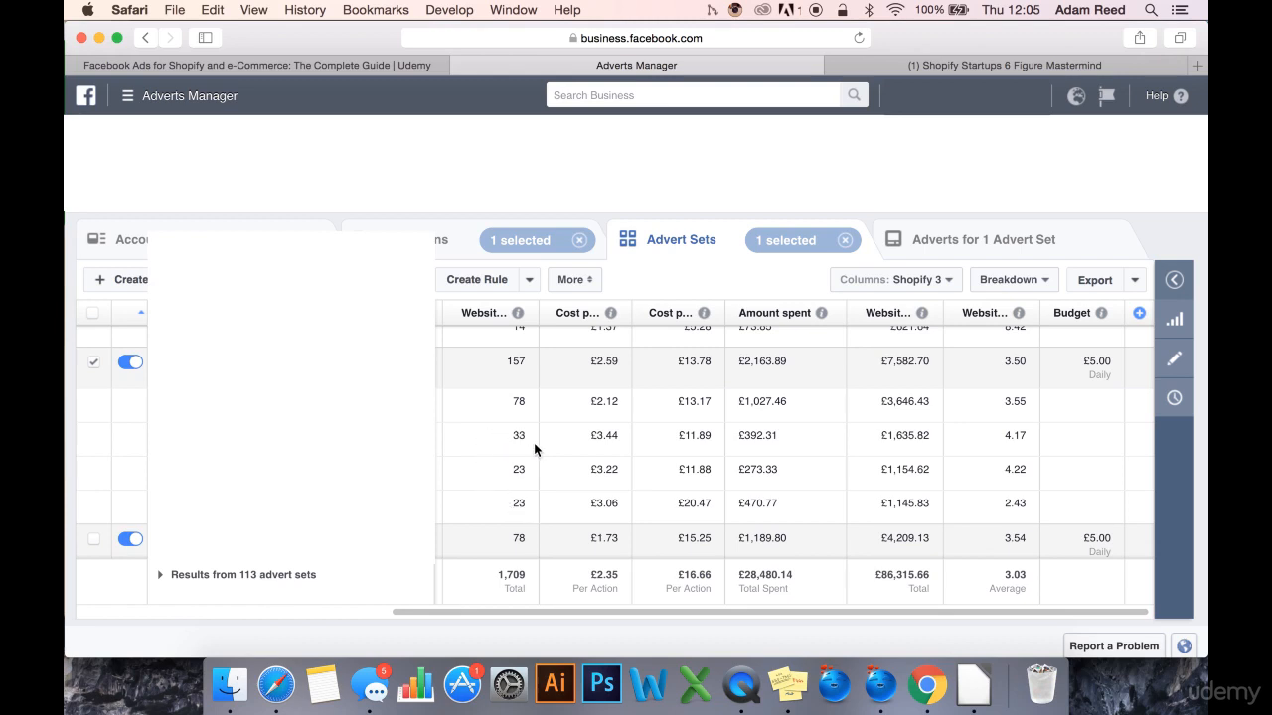
{"action": "mouse_move", "coordinate": [550, 467]}
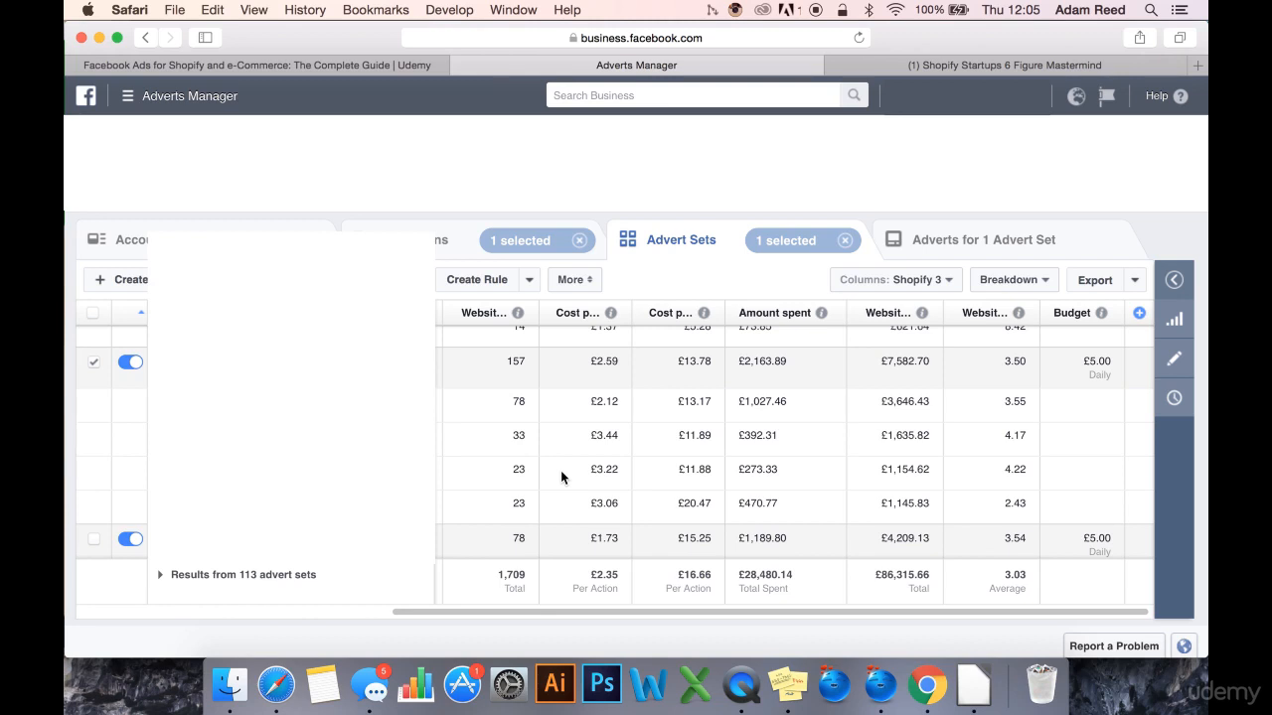
{"action": "mouse_move", "coordinate": [564, 479]}
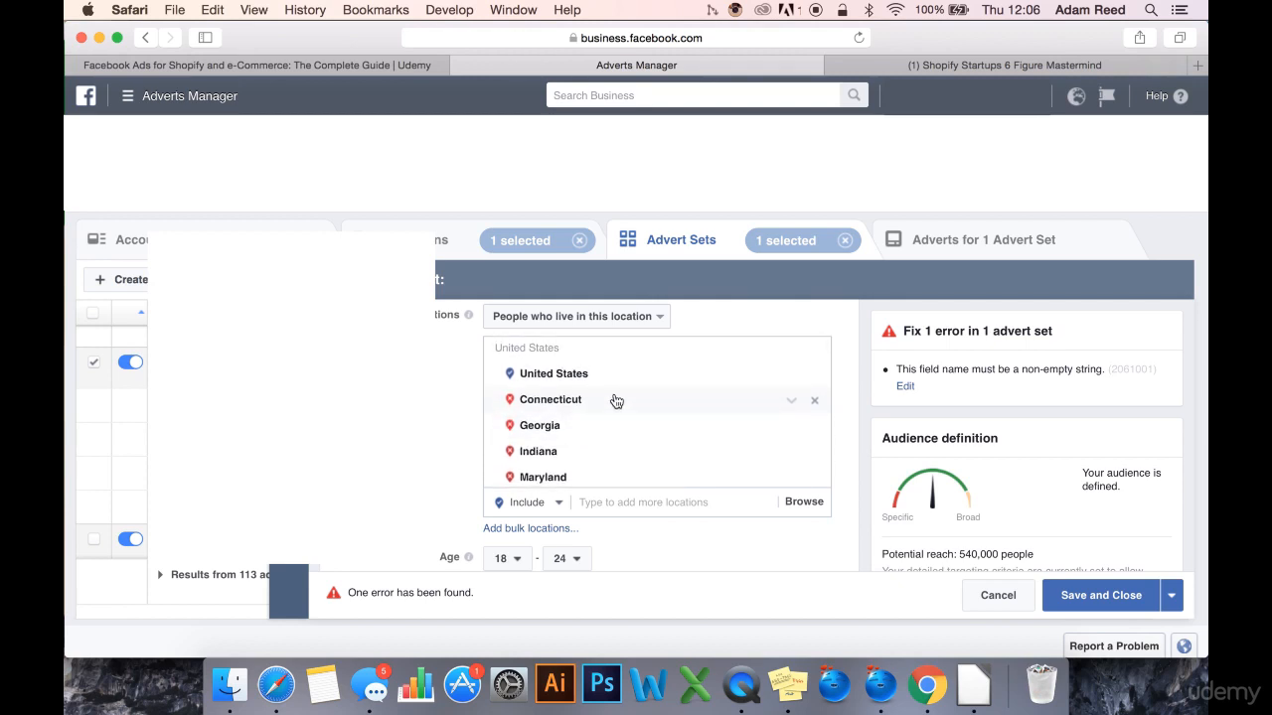
{"action": "mouse_move", "coordinate": [611, 386]}
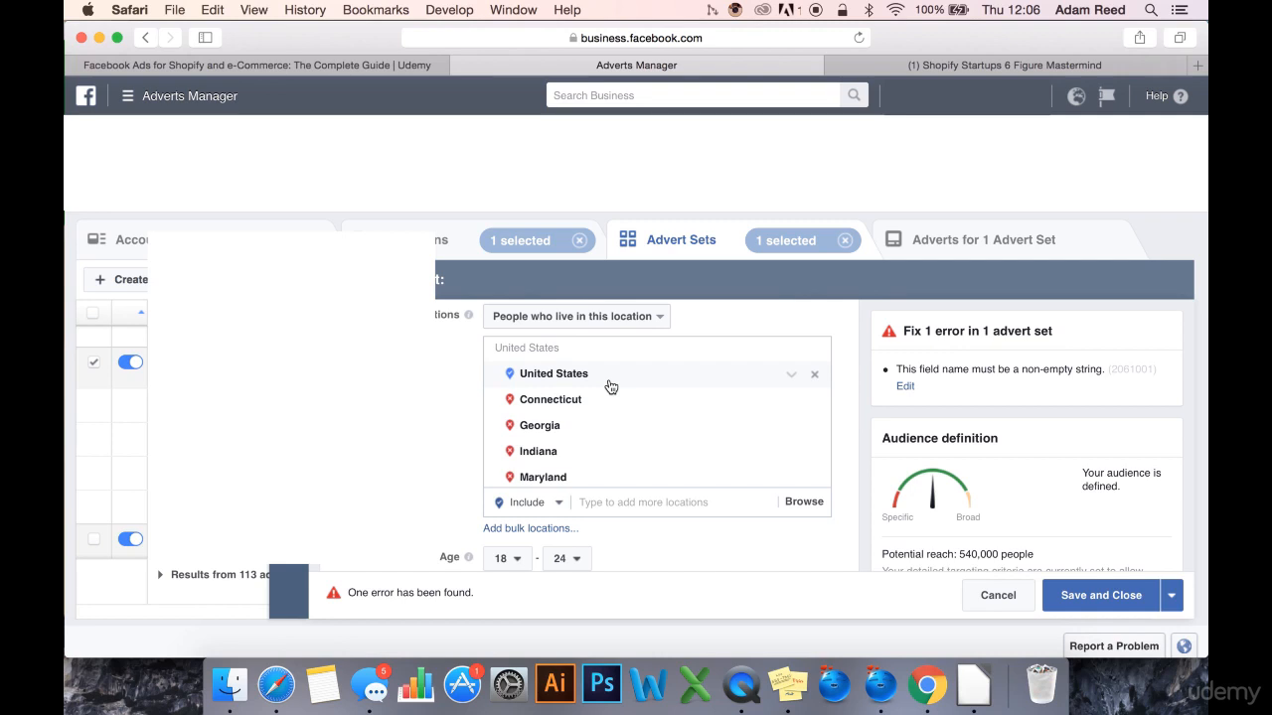
{"action": "mouse_move", "coordinate": [524, 390]}
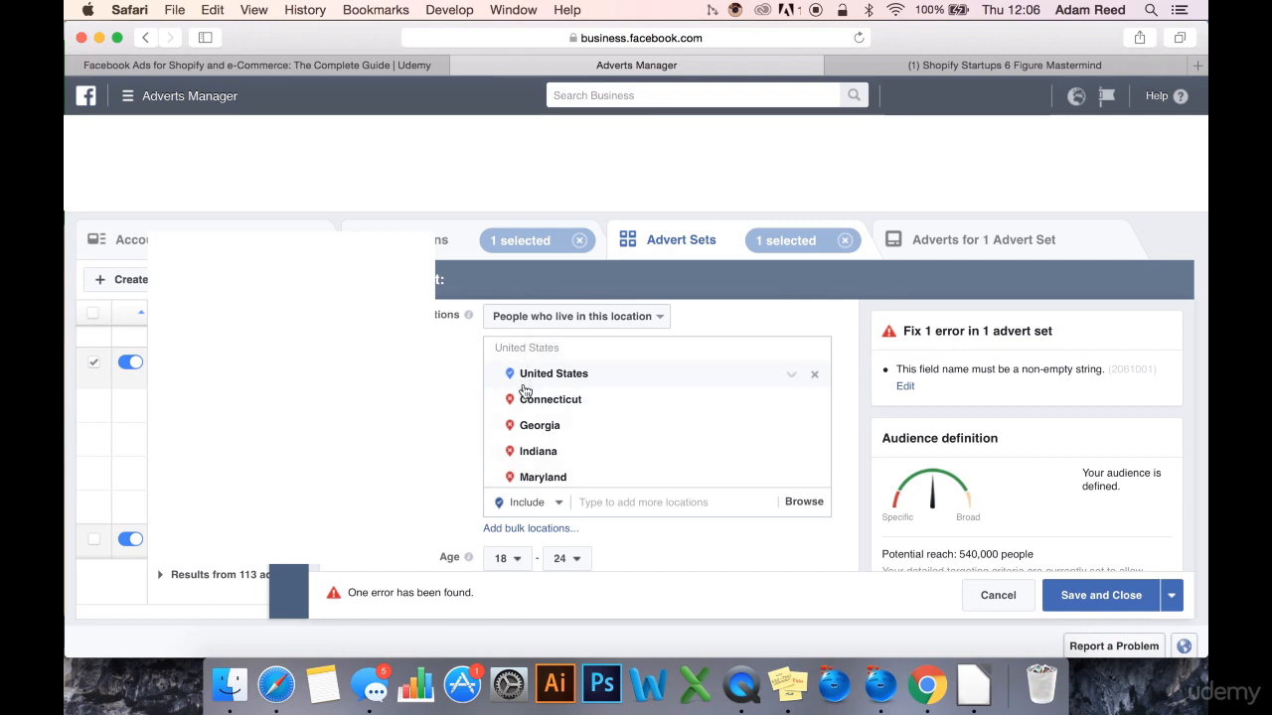
{"action": "mouse_move", "coordinate": [559, 376]}
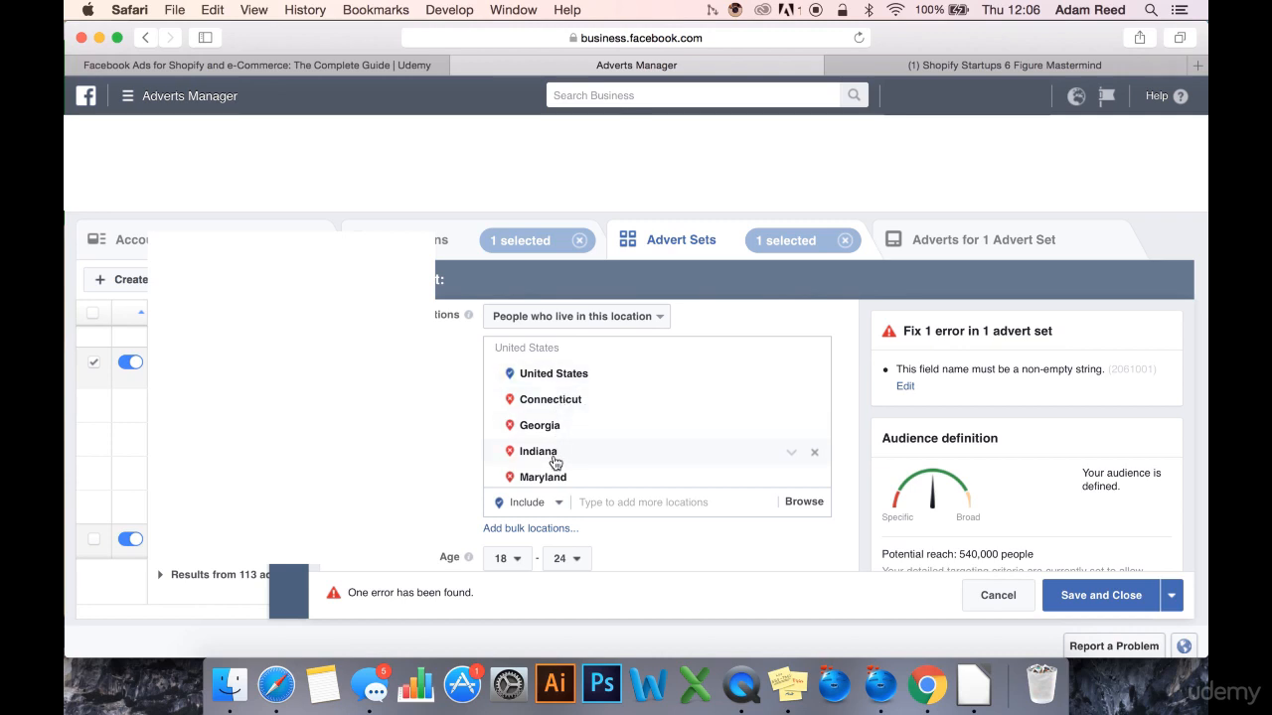
{"action": "mouse_move", "coordinate": [568, 445]}
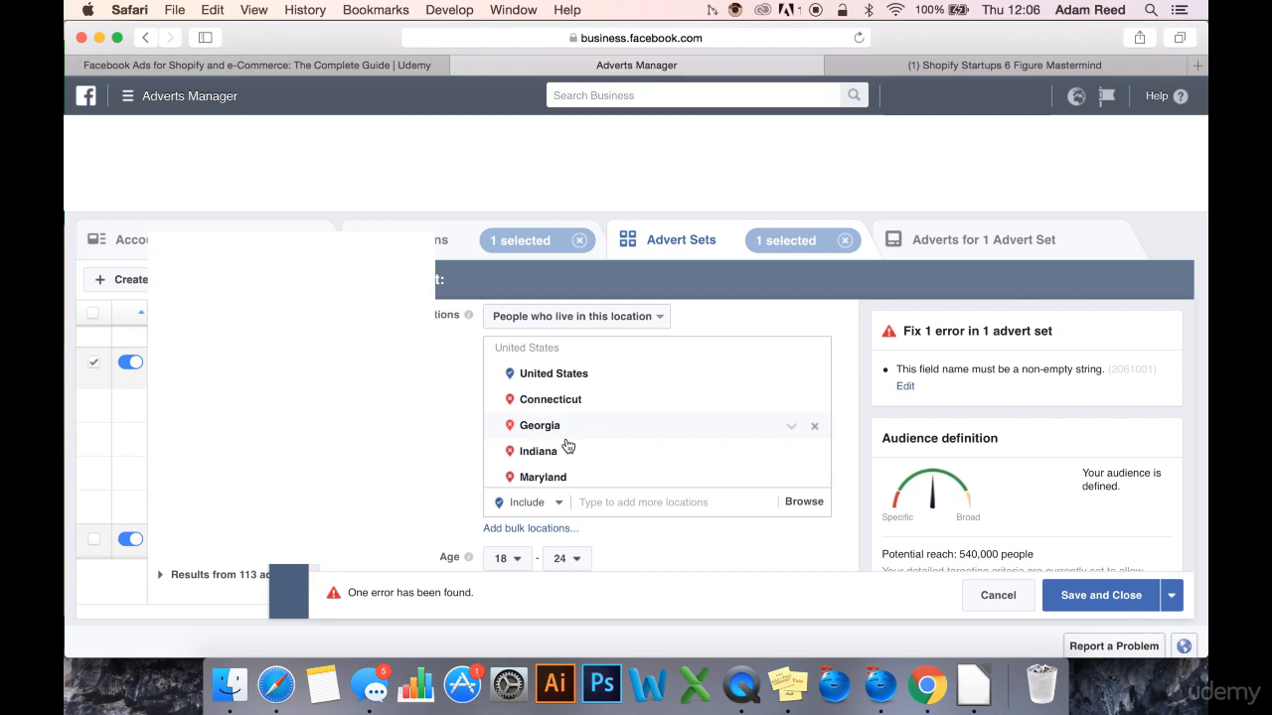
{"action": "scroll", "scroll_direction": "down", "scroll_amount": 3}
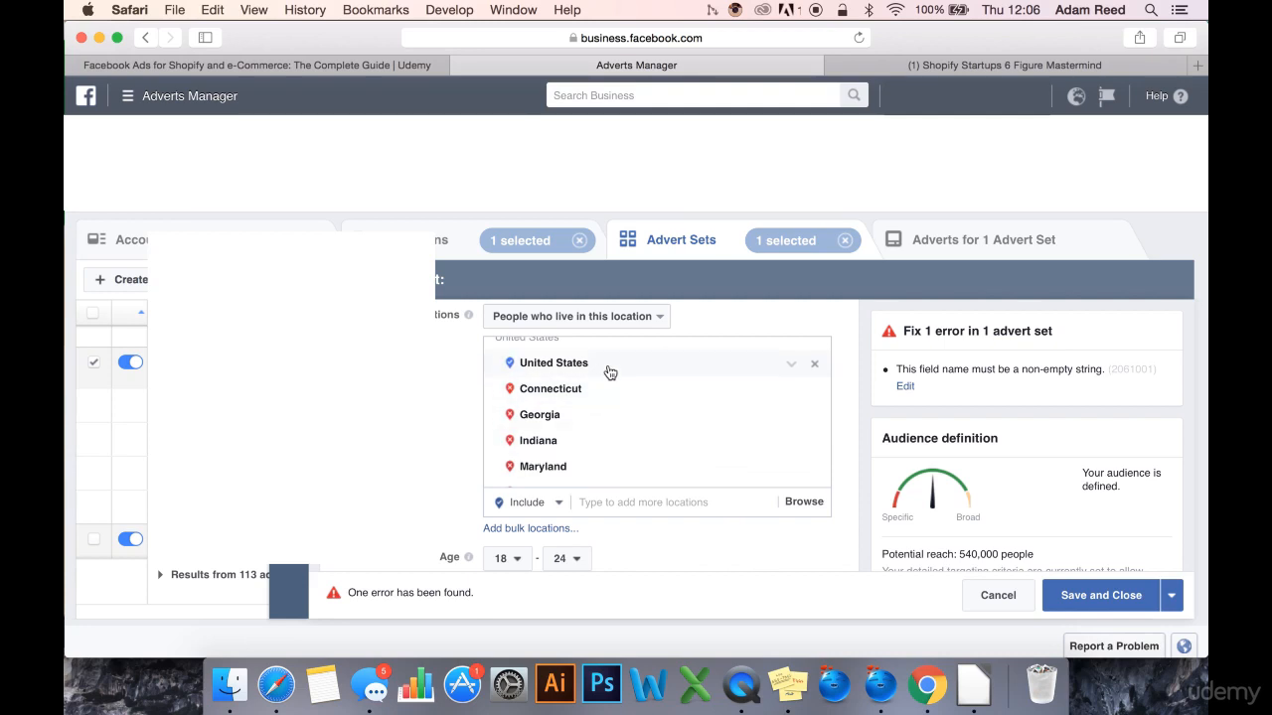
{"action": "mouse_move", "coordinate": [815, 371]}
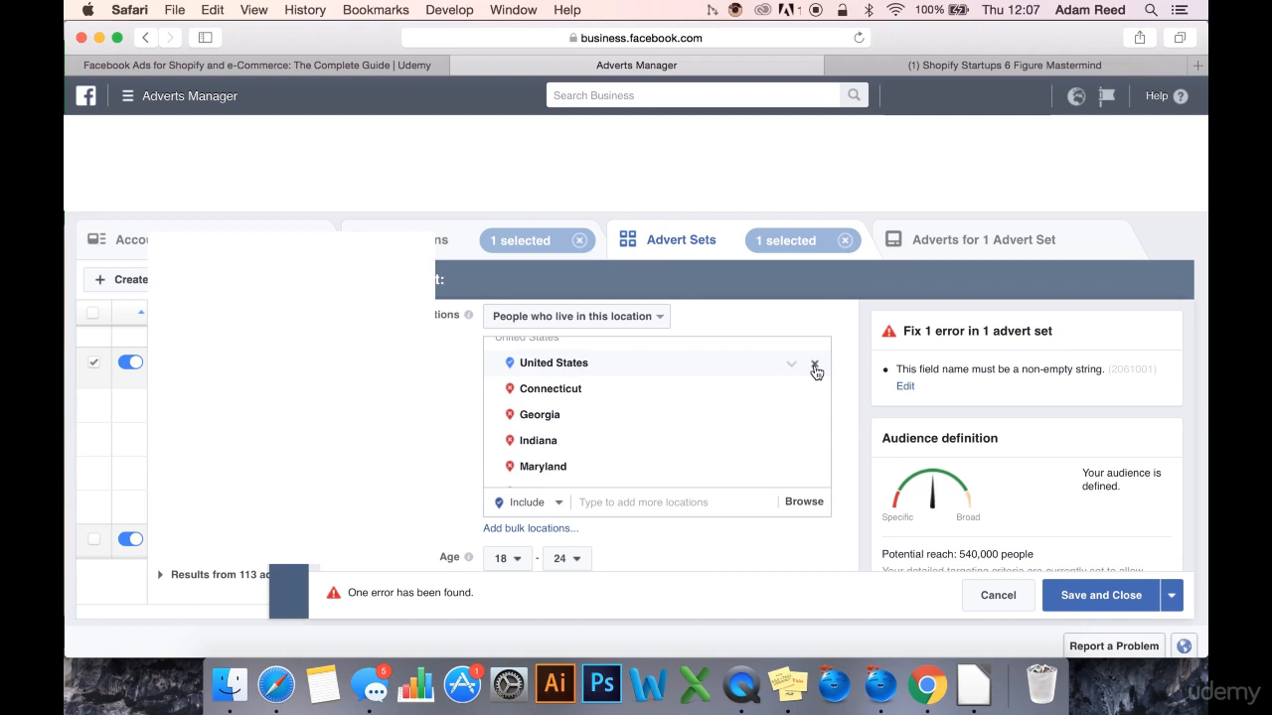
{"action": "mouse_move", "coordinate": [678, 372]}
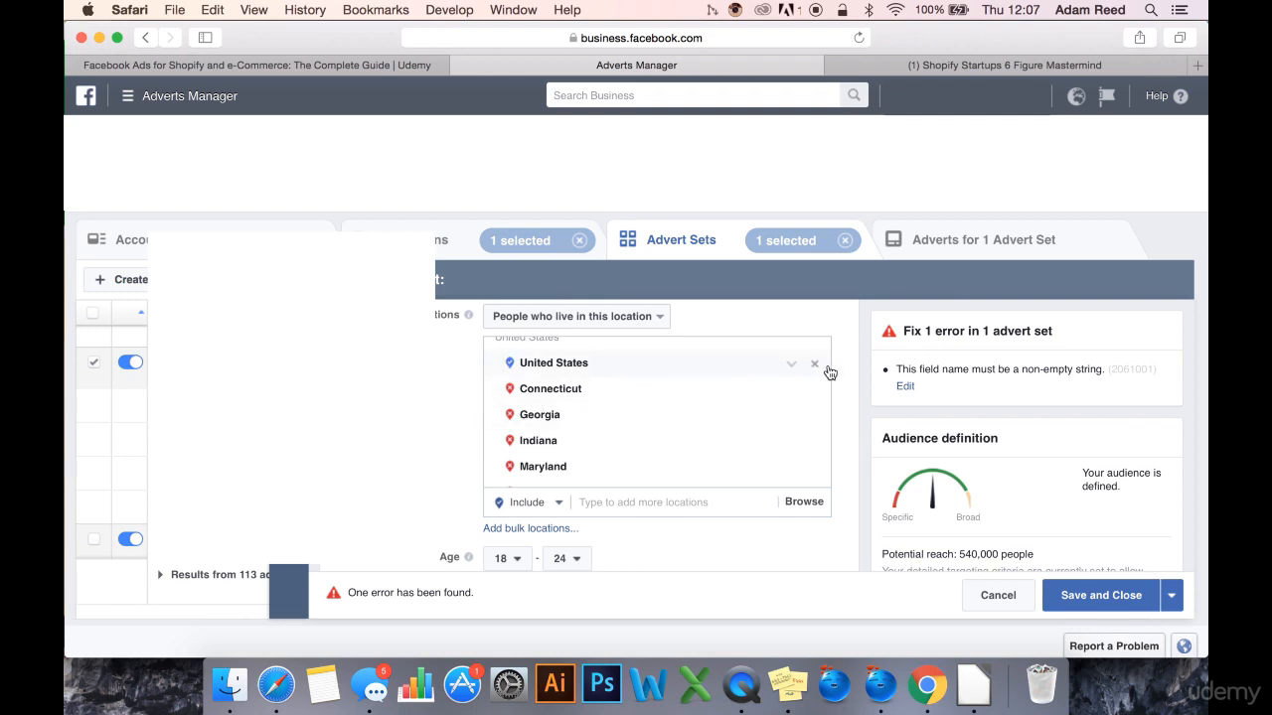
{"action": "mouse_move", "coordinate": [819, 369]}
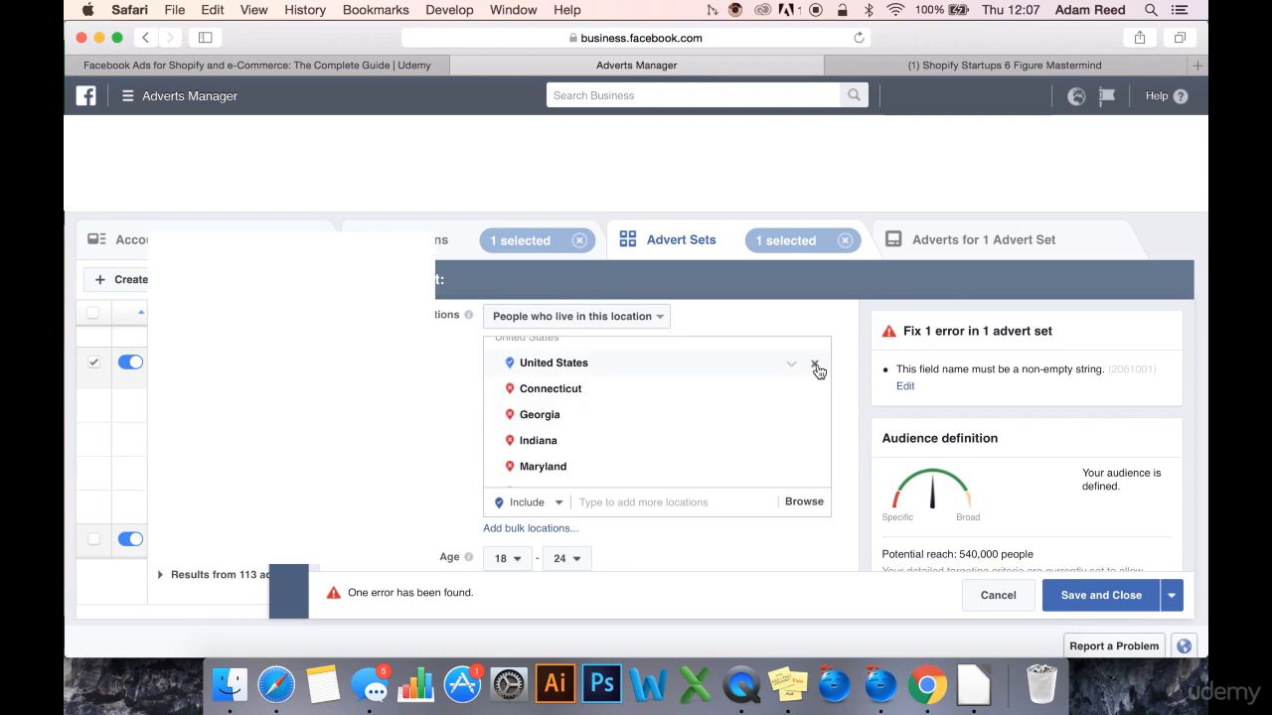
{"action": "mouse_move", "coordinate": [1100, 595]}
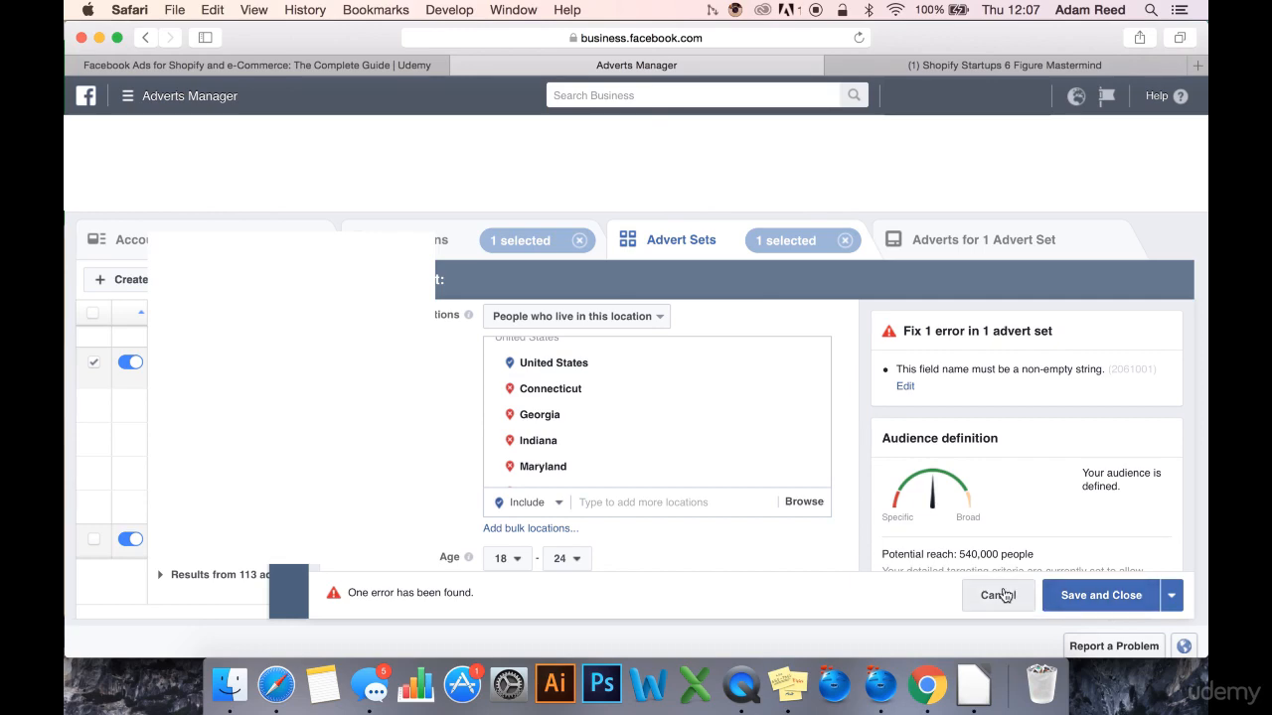
Cancel the ad set editor and discard the unsaved changes, returning to the advert sets table
{"action": "left_click", "coordinate": [999, 595]}
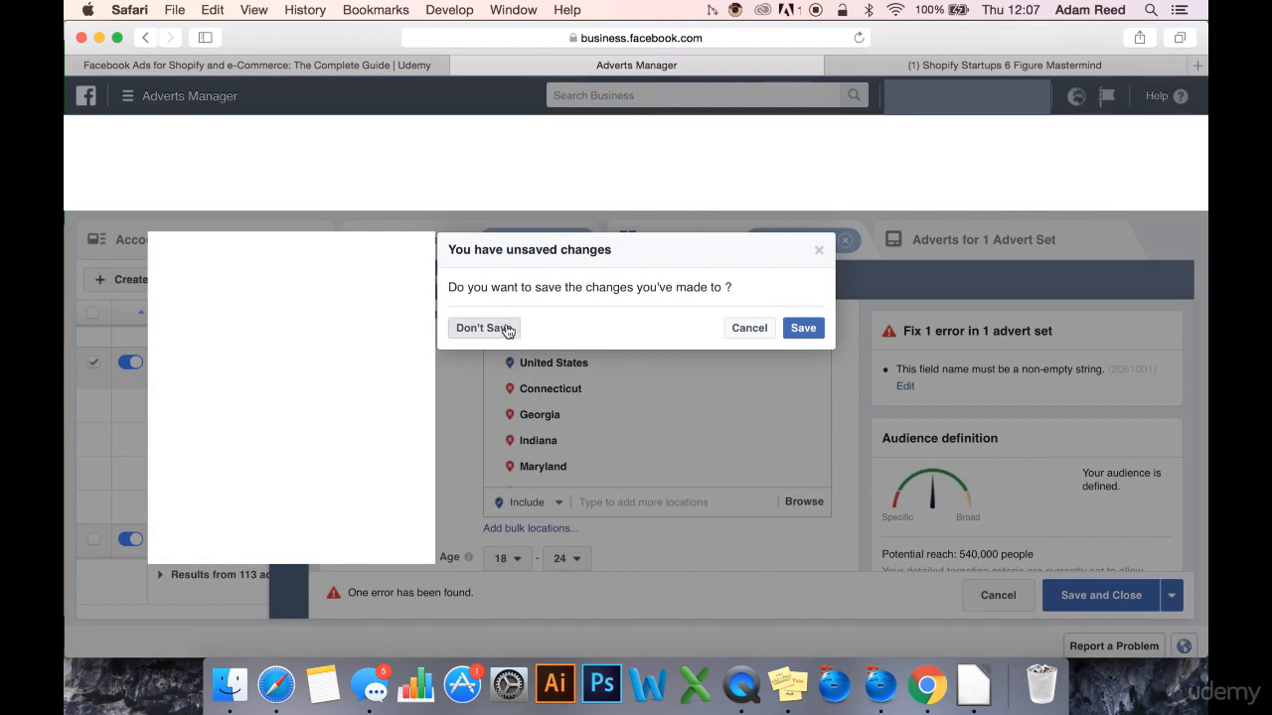
{"action": "left_click", "coordinate": [480, 328]}
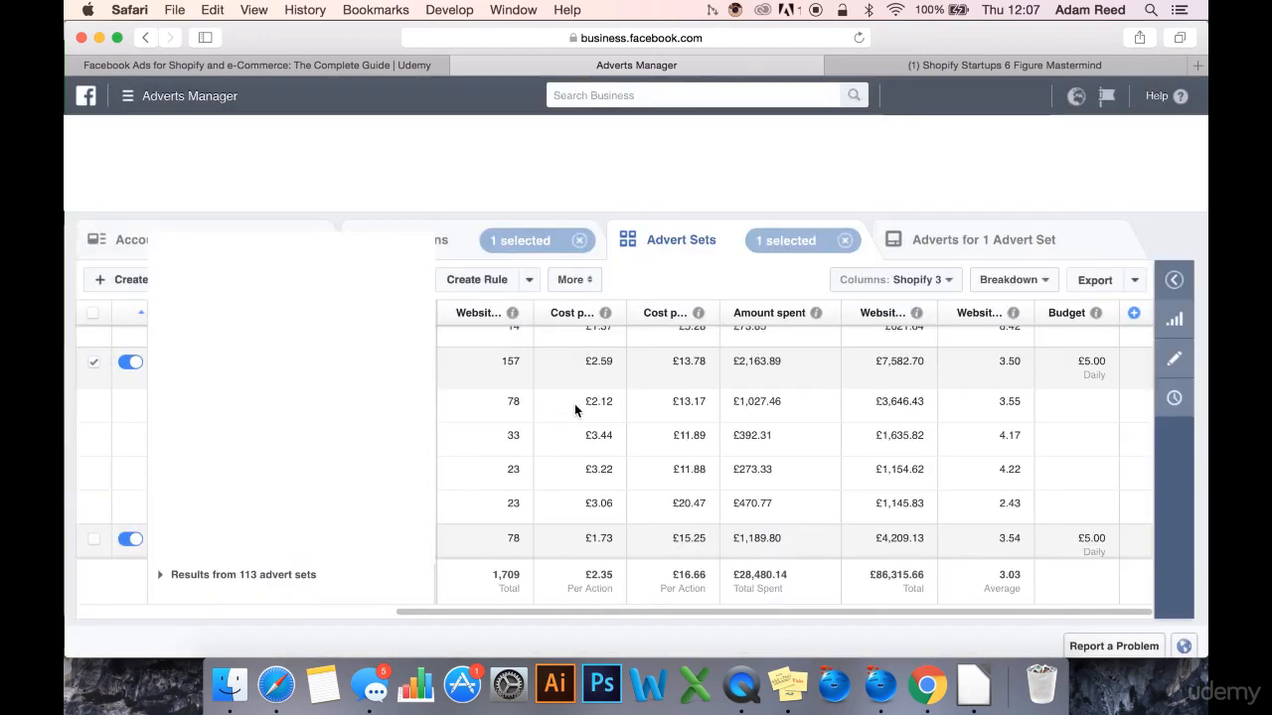
{"action": "mouse_move", "coordinate": [735, 428]}
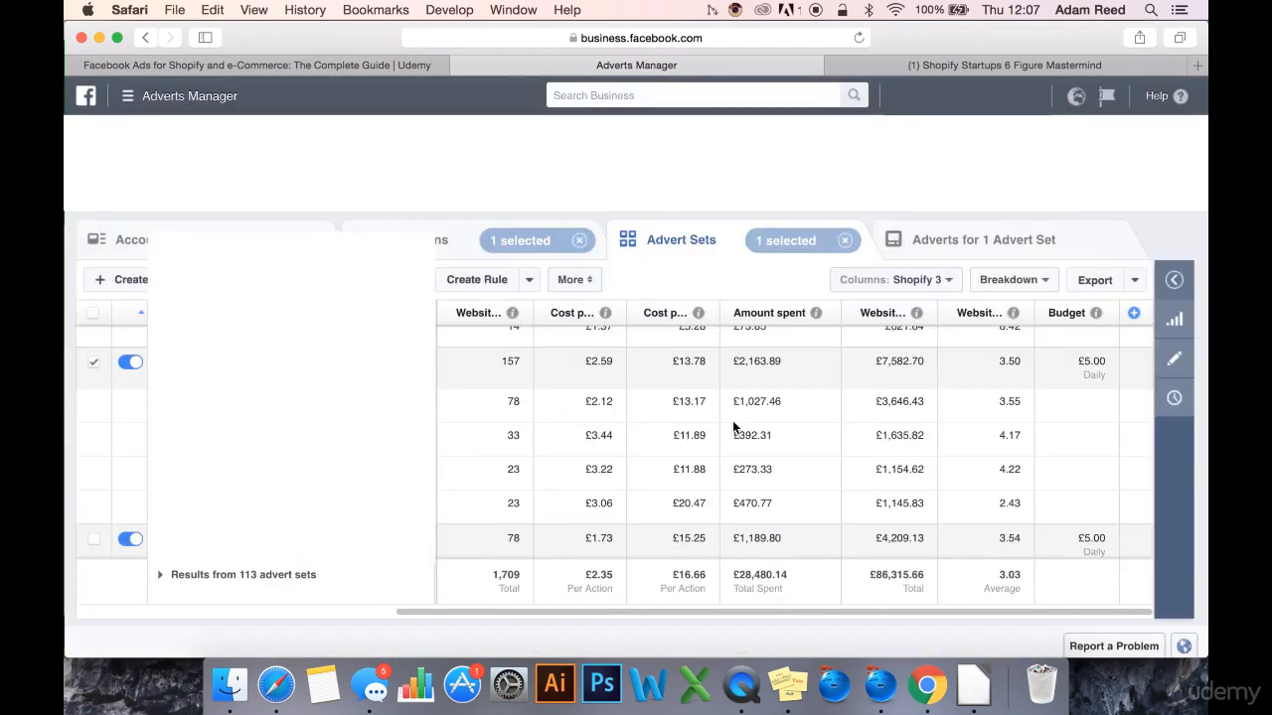
{"action": "mouse_move", "coordinate": [554, 426]}
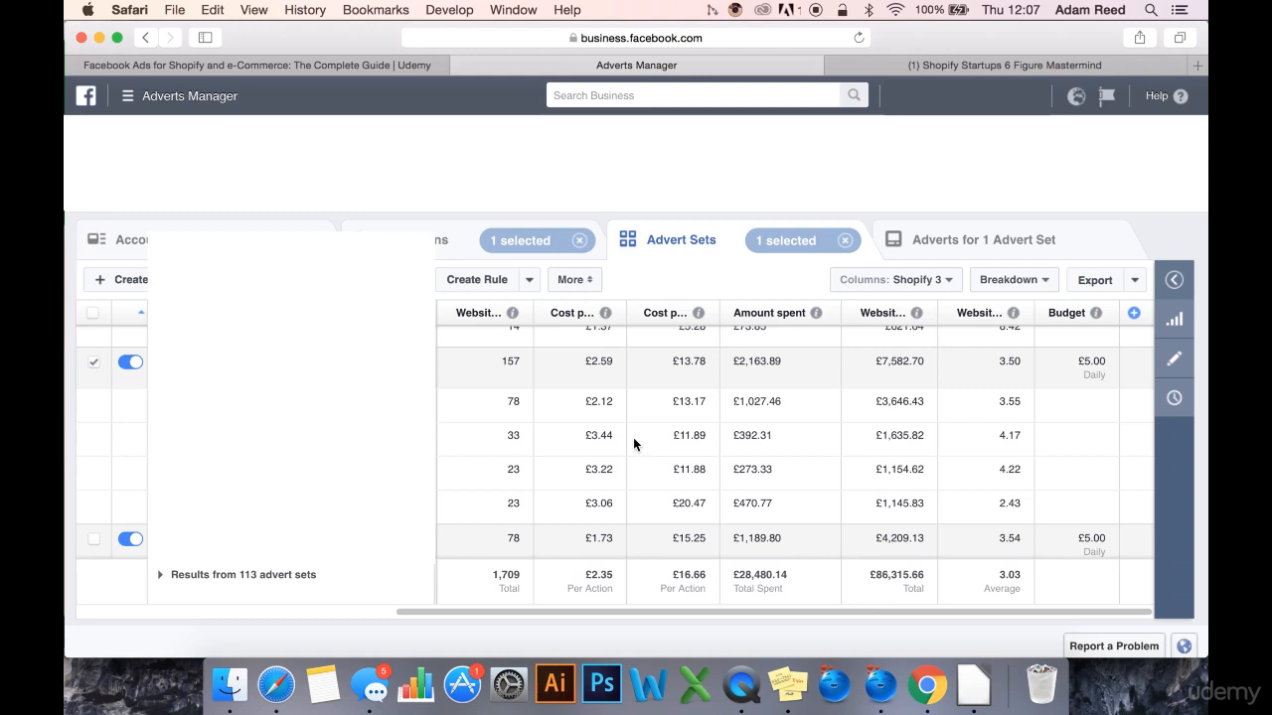
{"action": "mouse_move", "coordinate": [1106, 408]}
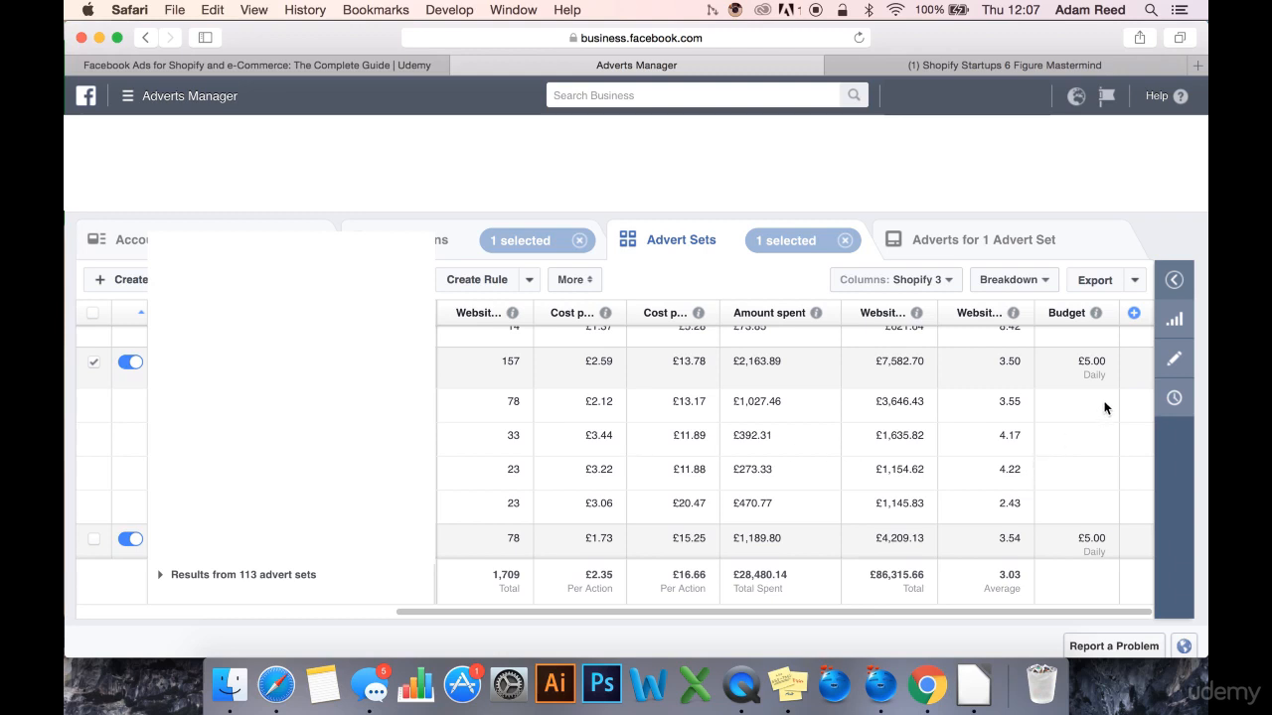
{"action": "mouse_move", "coordinate": [1091, 408]}
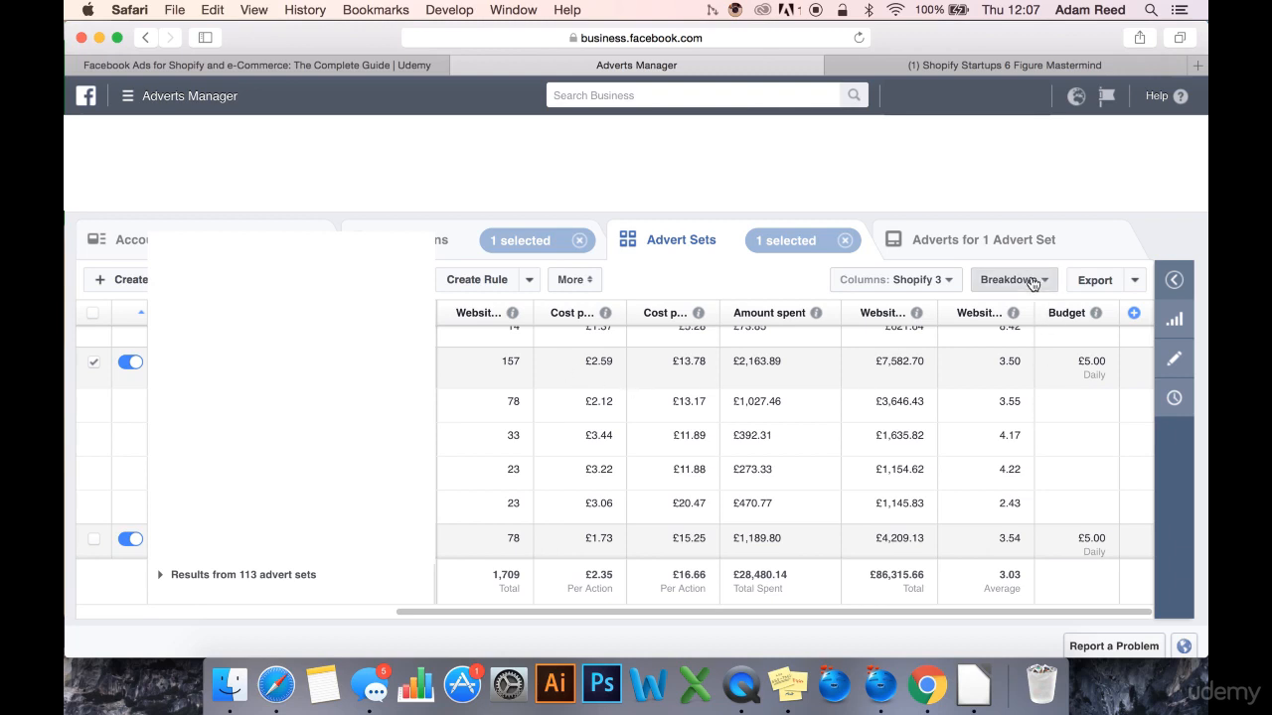
Set a custom report date range of 29 June 2017 to 6 July 2017 and update the table
{"action": "left_click", "coordinate": [1014, 279]}
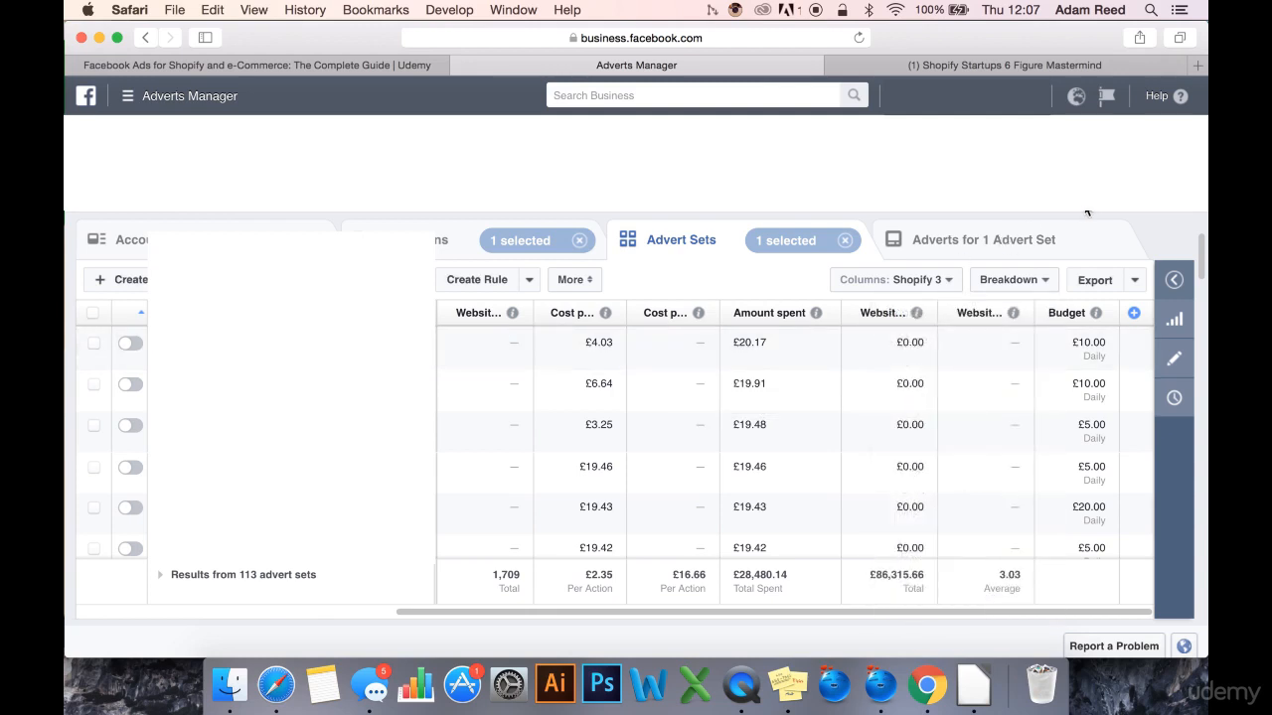
{"action": "mouse_move", "coordinate": [1099, 214]}
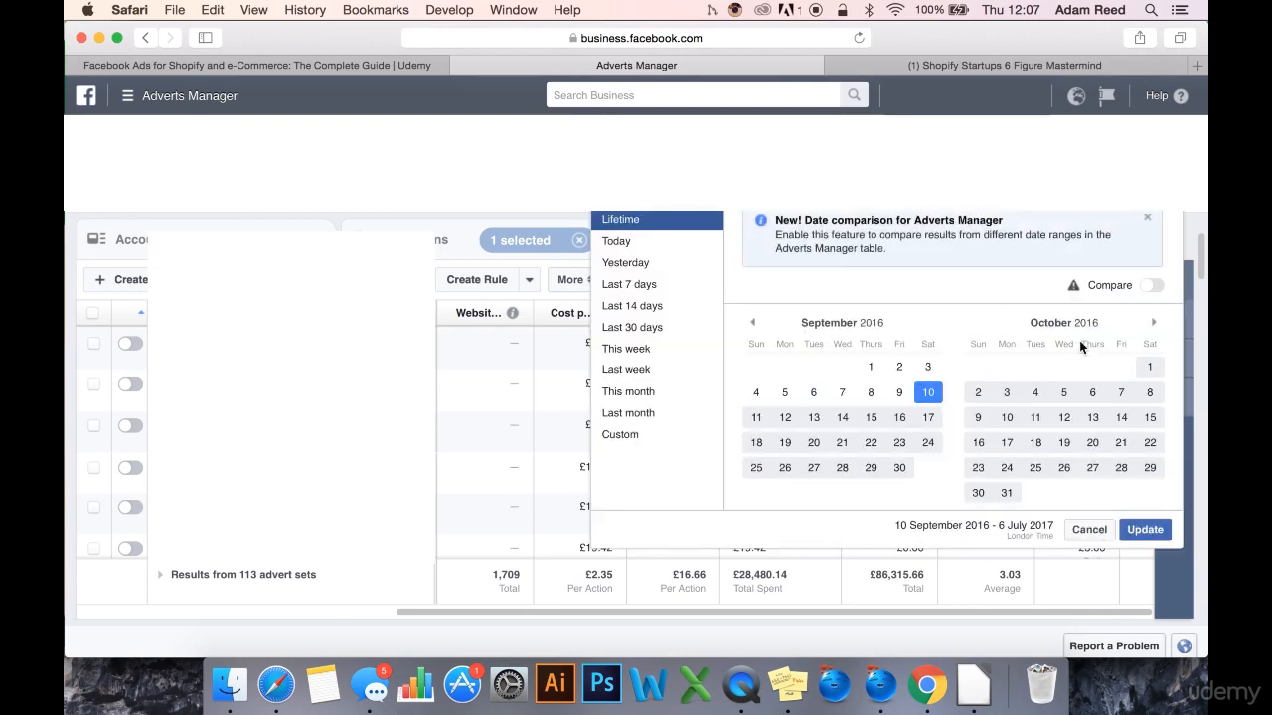
{"action": "left_click", "coordinate": [1153, 322]}
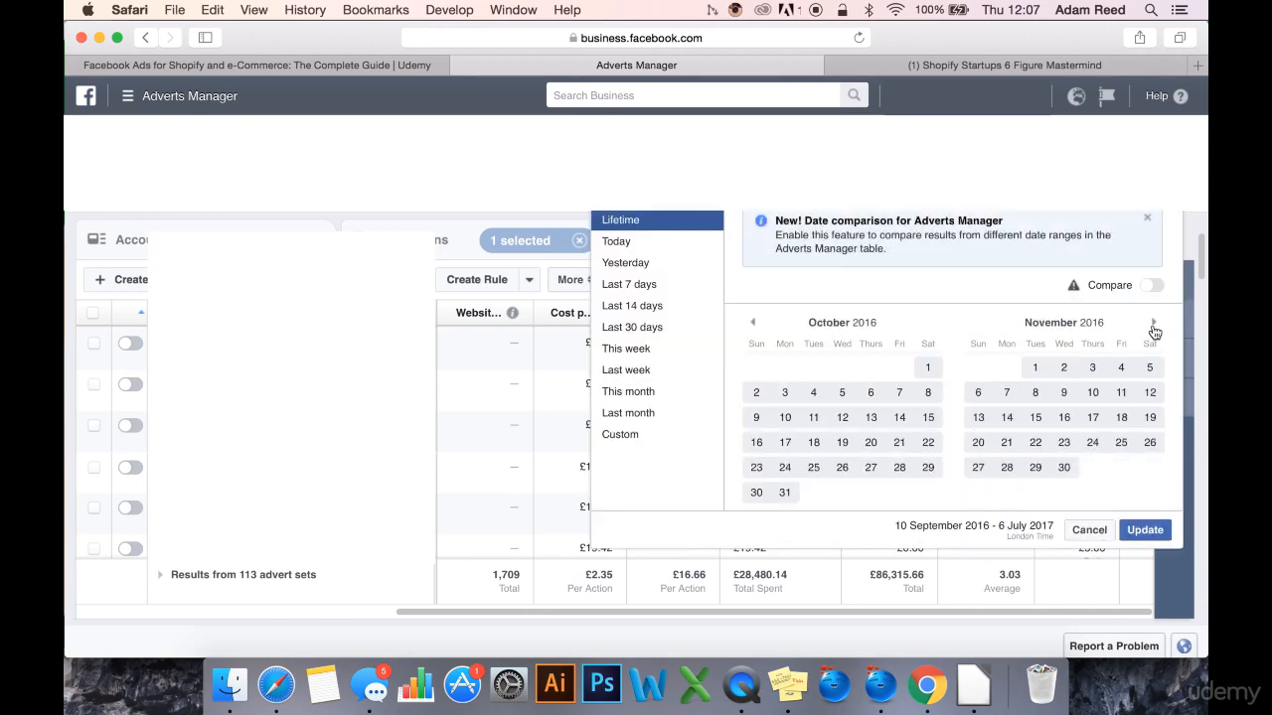
{"action": "left_click", "coordinate": [1153, 322]}
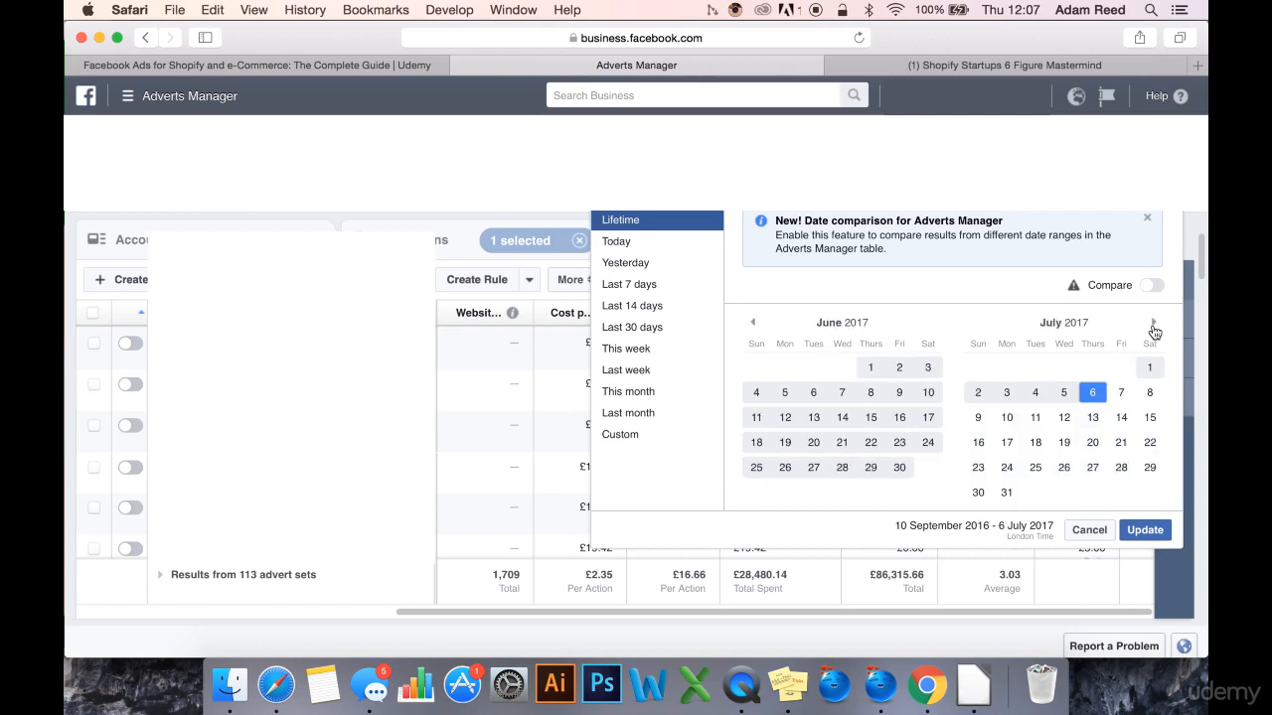
{"action": "mouse_move", "coordinate": [1131, 385]}
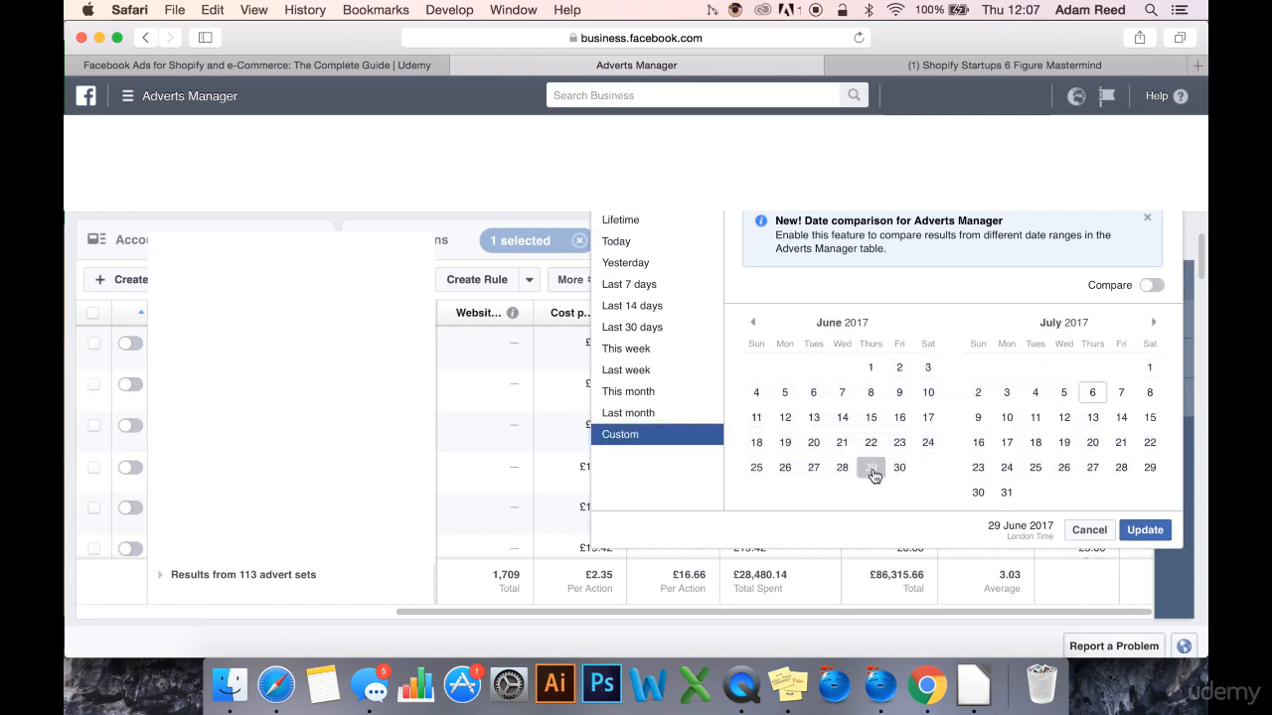
{"action": "left_click", "coordinate": [871, 467]}
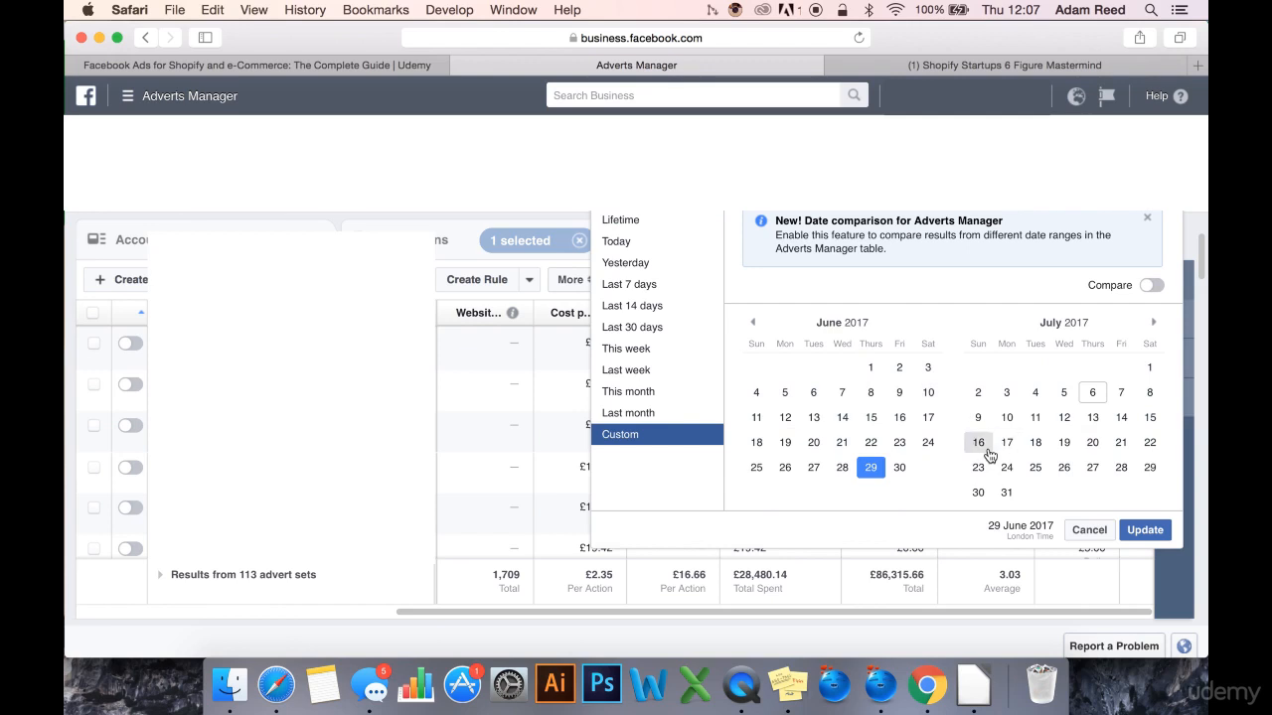
{"action": "left_click", "coordinate": [1145, 530]}
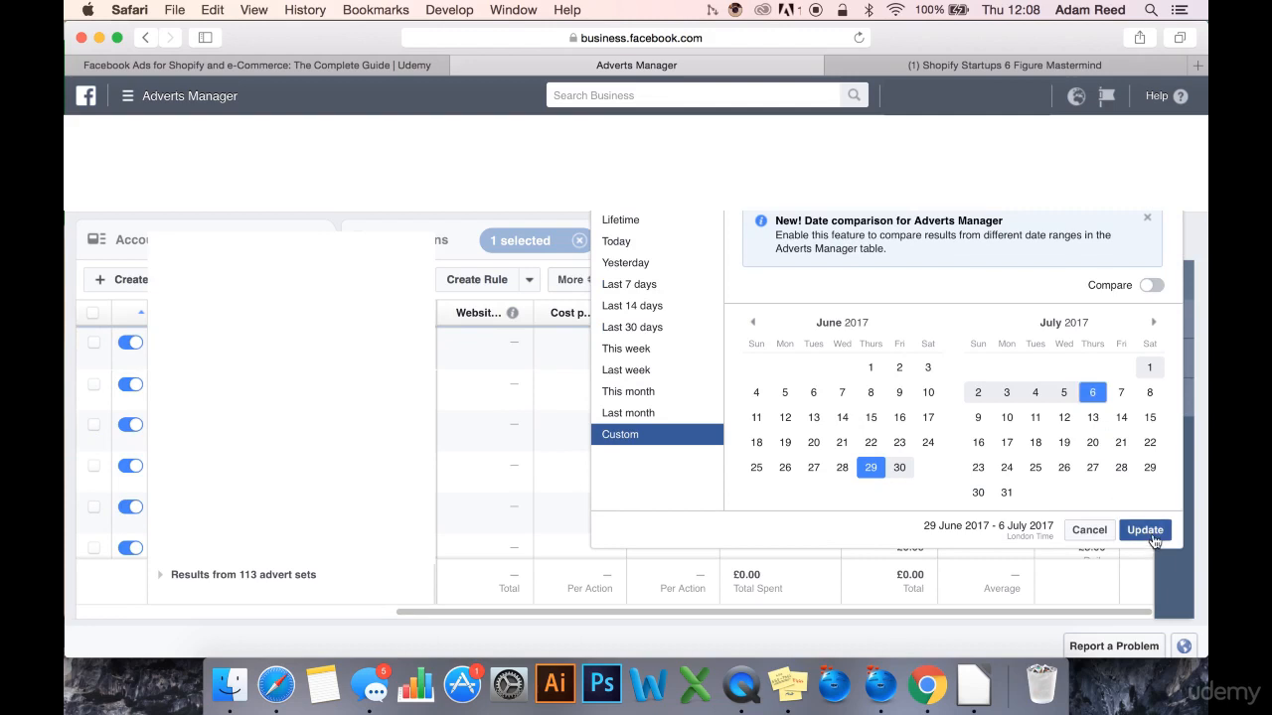
{"action": "left_click", "coordinate": [1145, 529]}
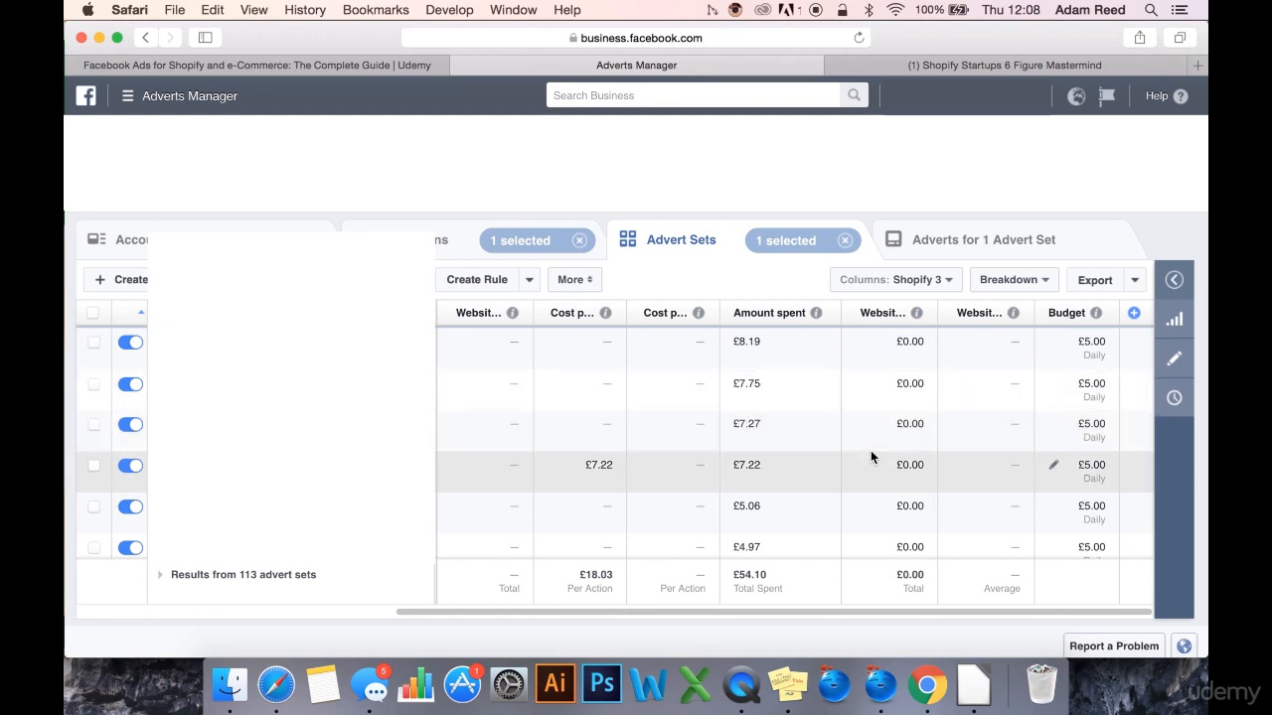
{"action": "mouse_move", "coordinate": [1001, 461]}
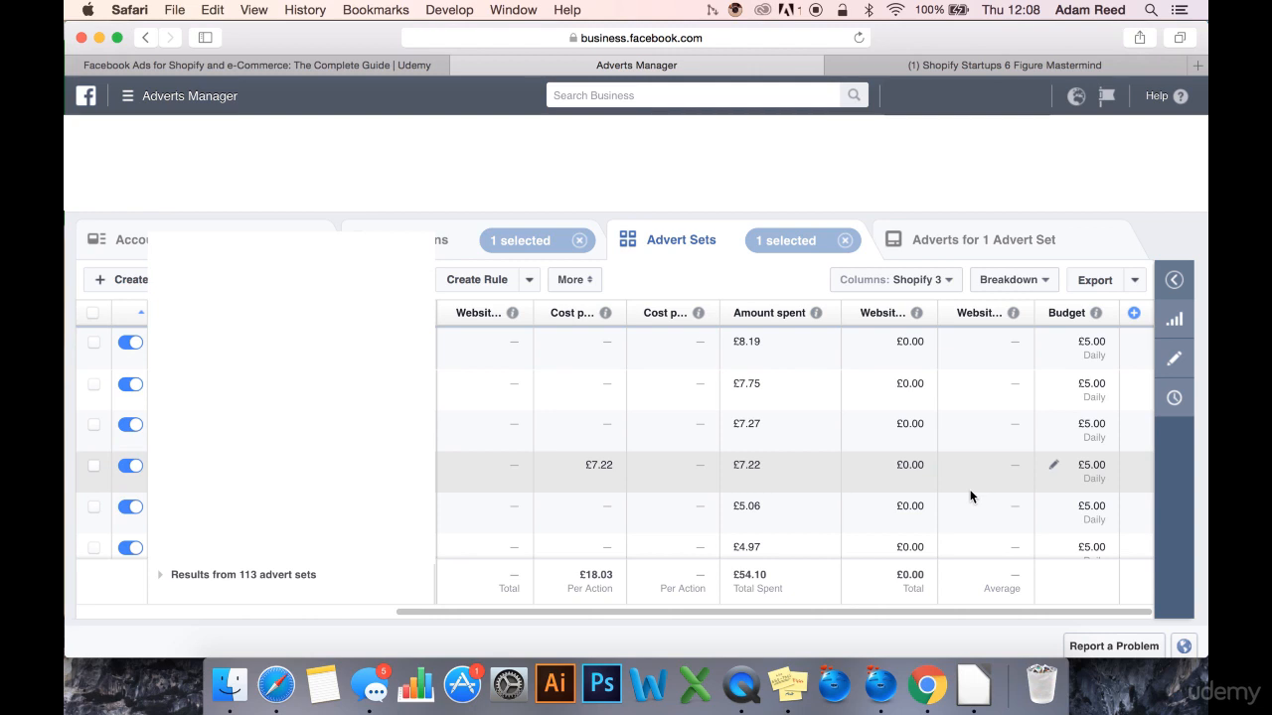
{"action": "mouse_move", "coordinate": [816, 411]}
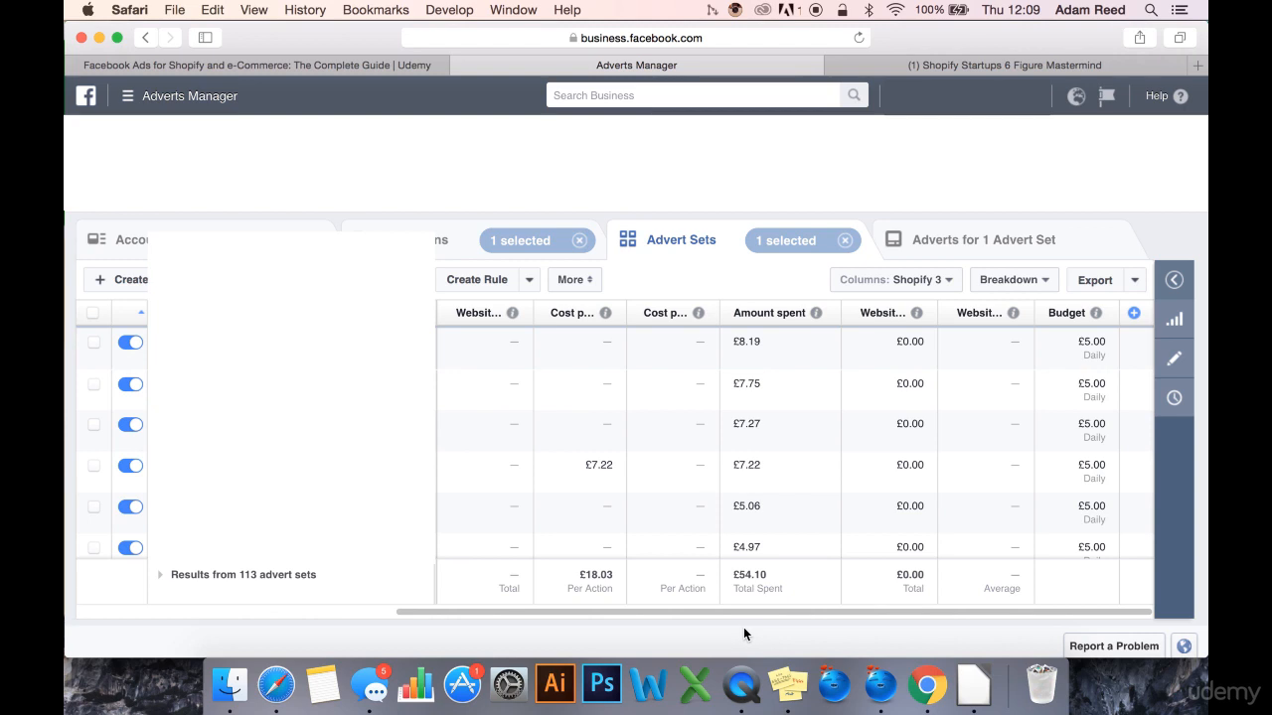
{"action": "mouse_move", "coordinate": [742, 643]}
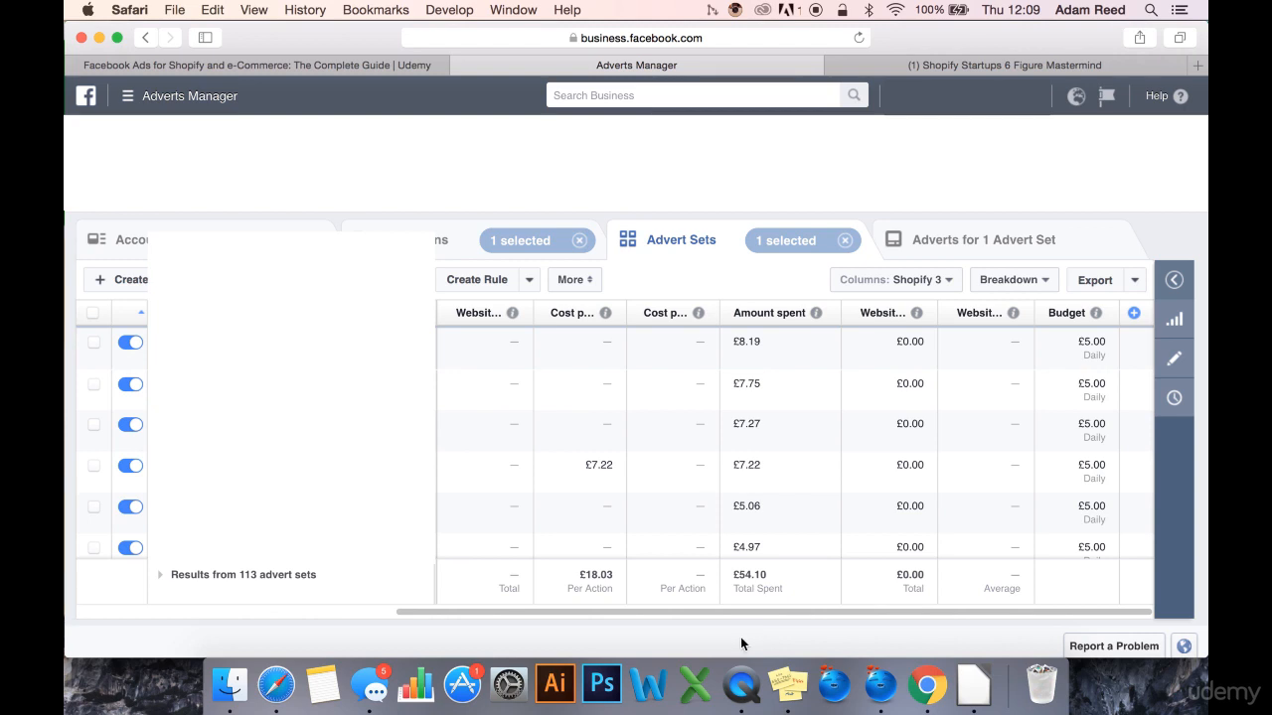